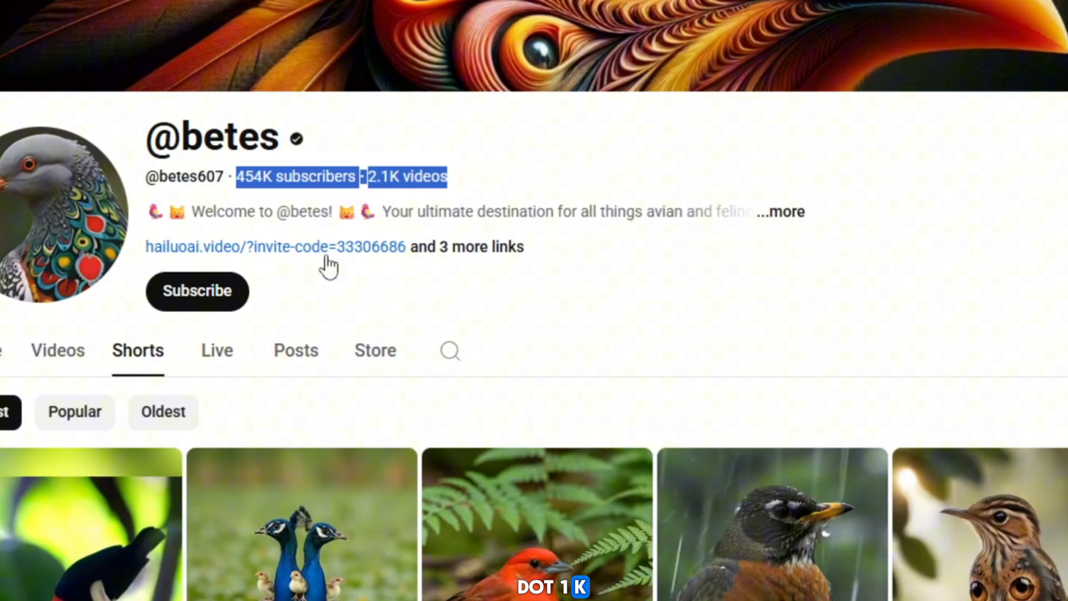
mouse_move(605, 241)
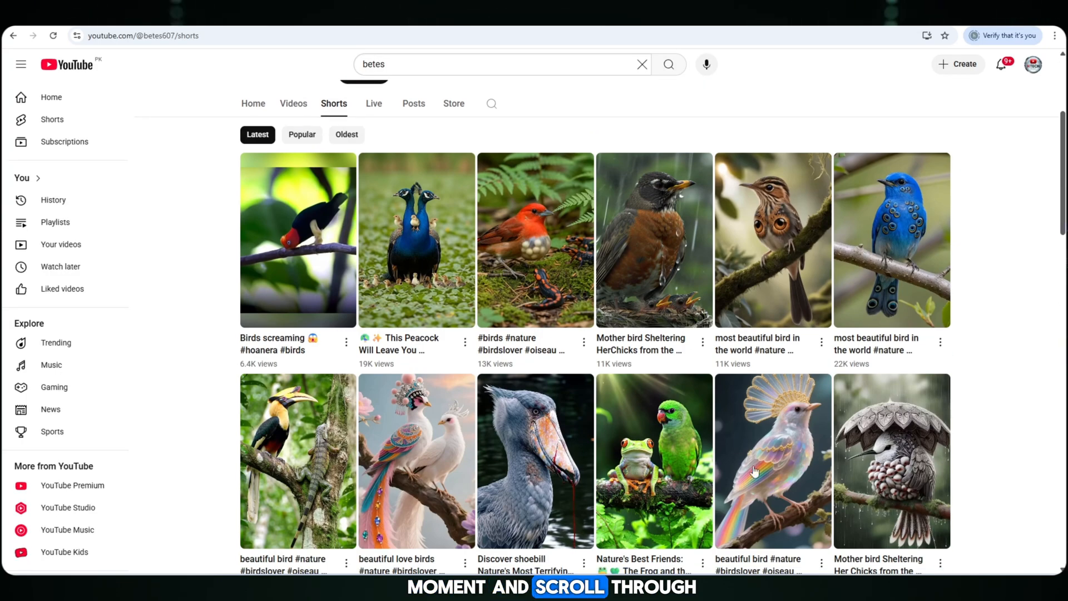
Step: Scroll through the page and start a new Blackbox AI chat message
scroll(down, 3)
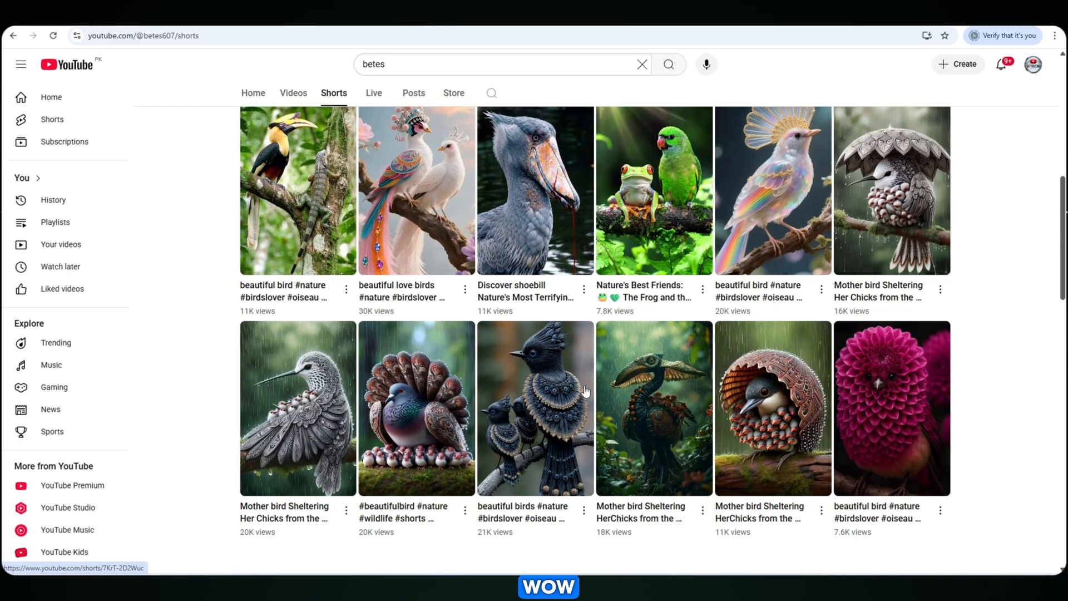
scroll(down, 3)
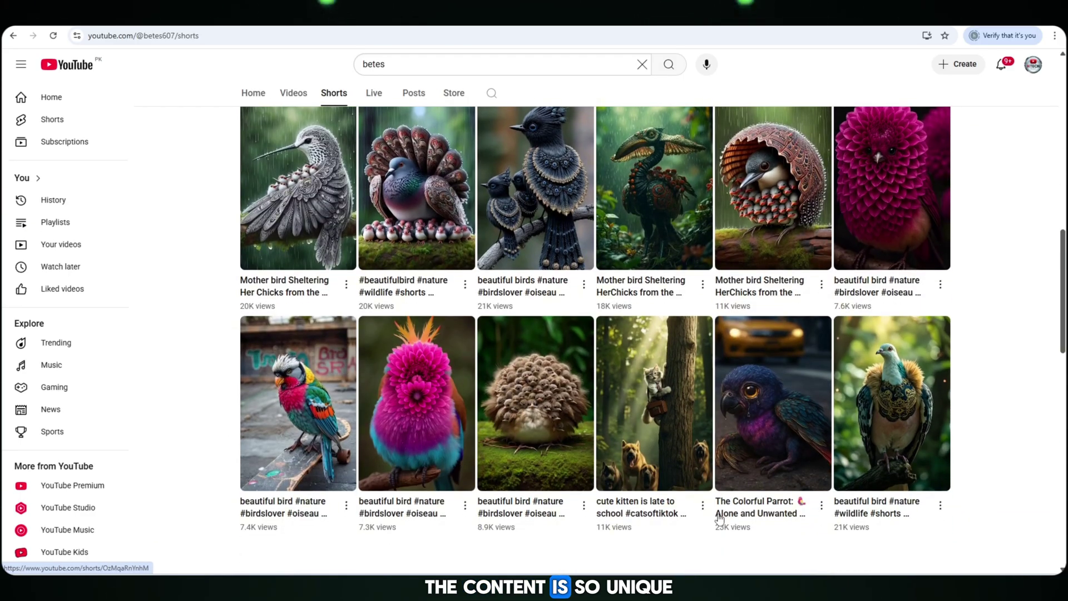
scroll(down, 3)
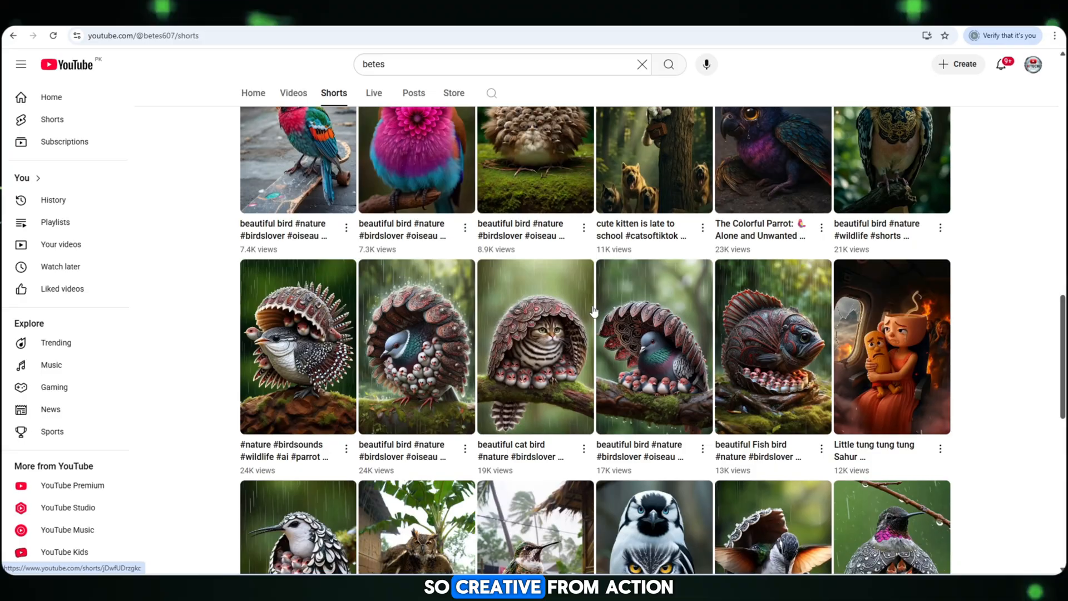
scroll(down, 3)
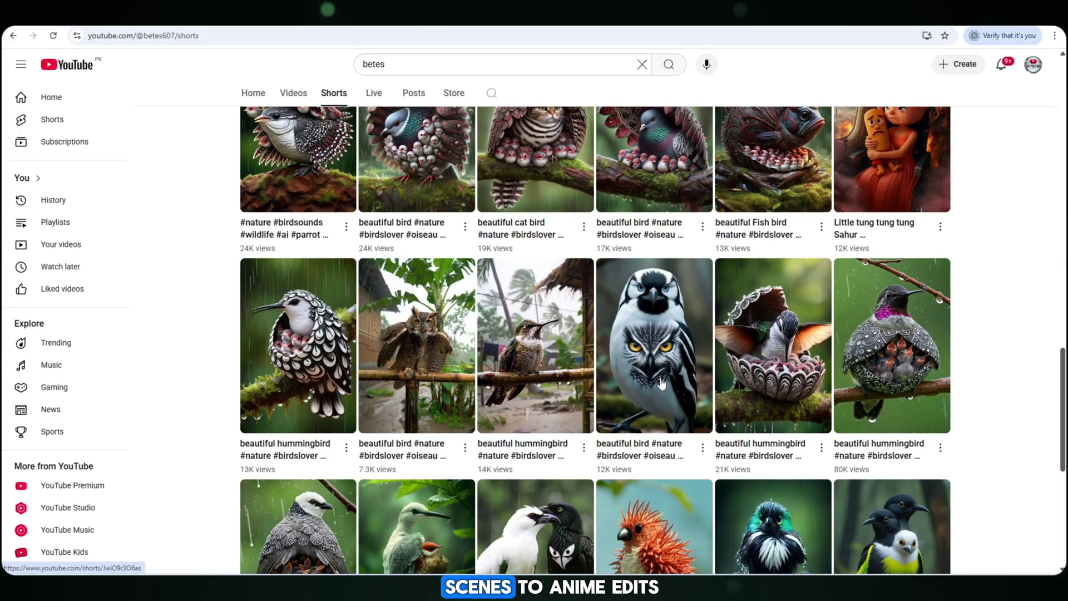
scroll(down, 3)
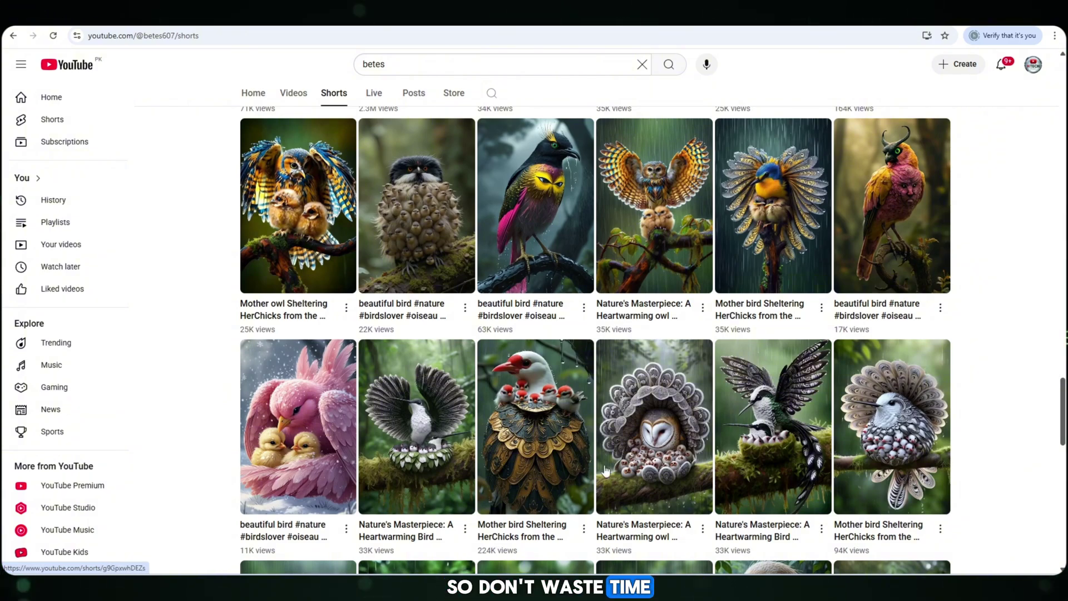
scroll(down, 3)
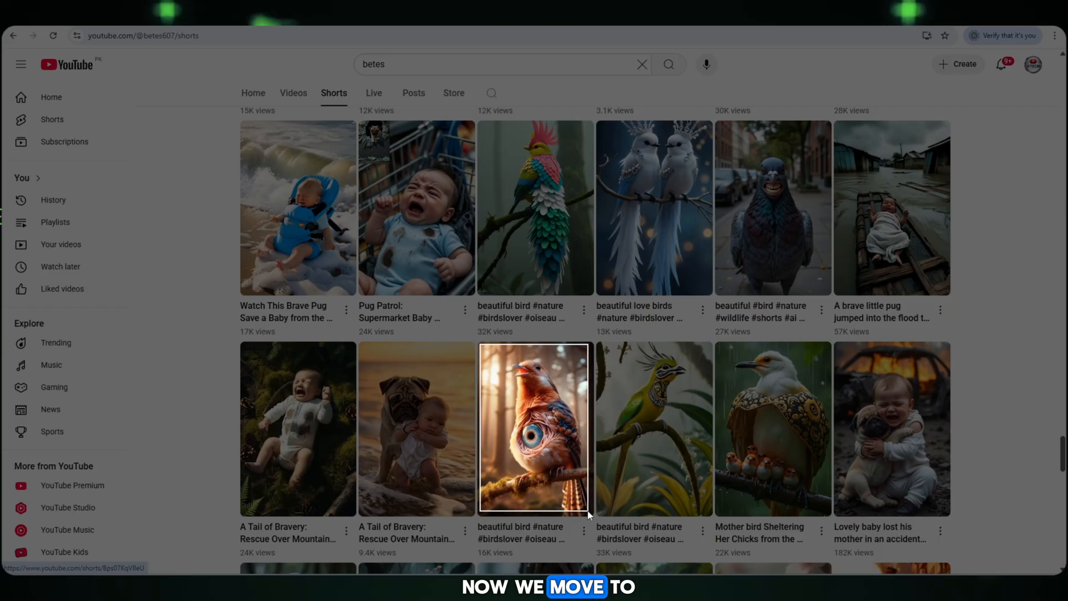
scroll(down, 3)
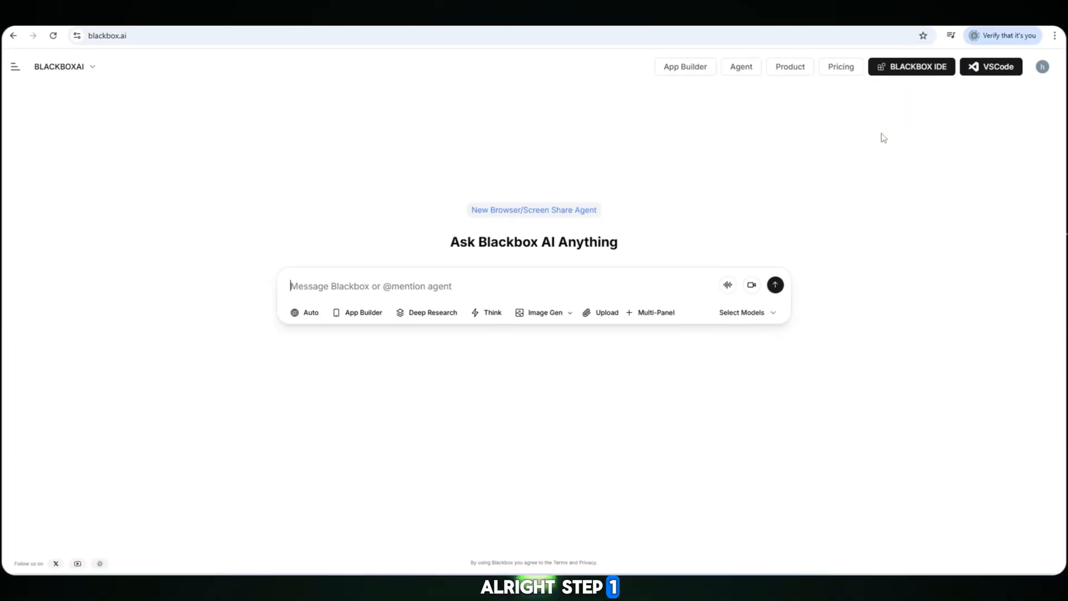
mouse_move(602, 238)
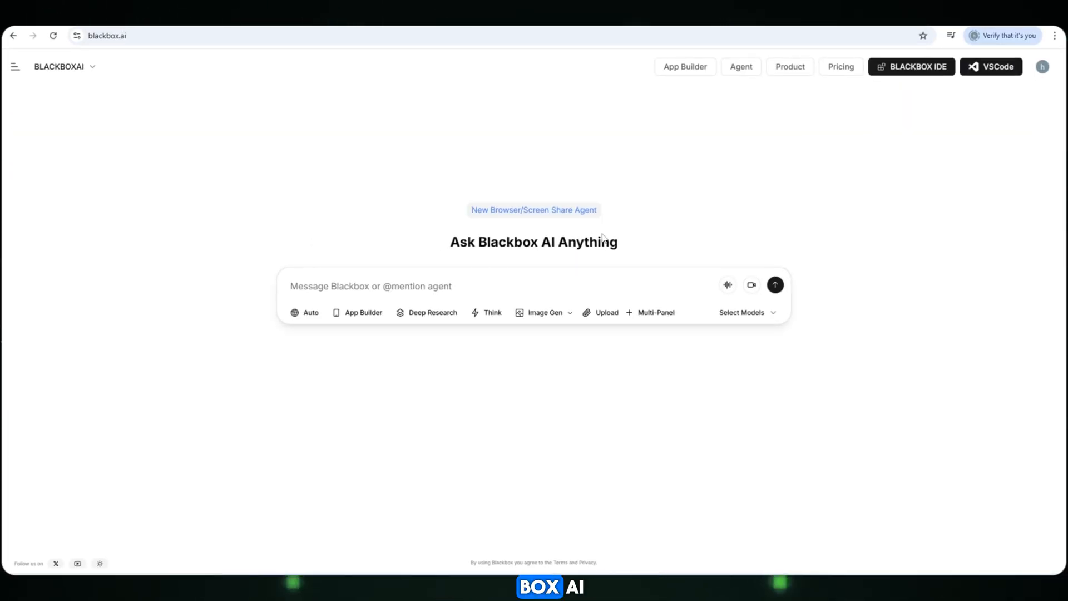
click(371, 286)
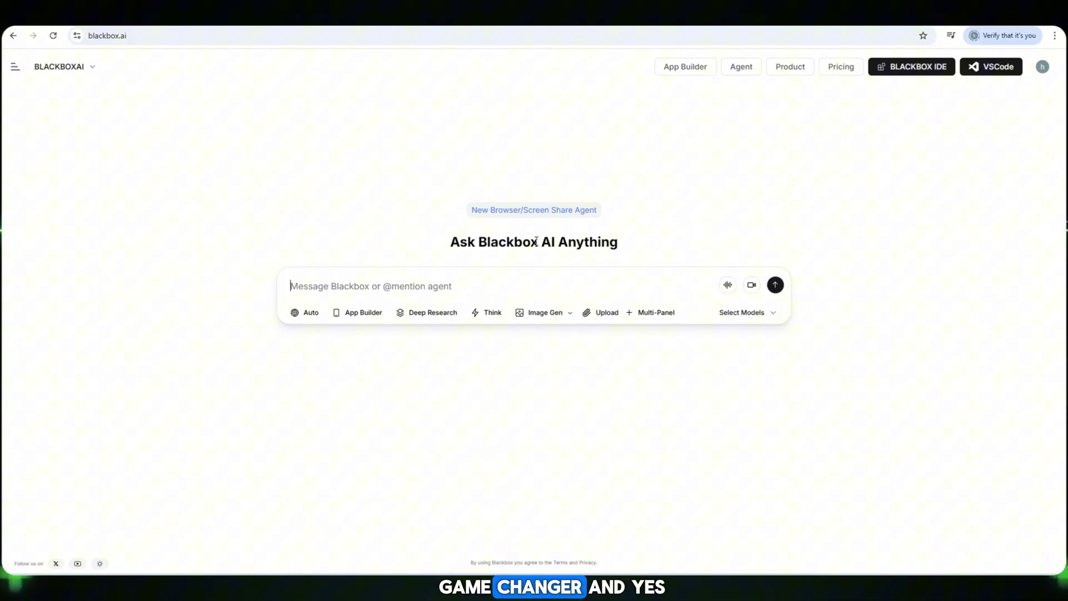
double_click(511, 242)
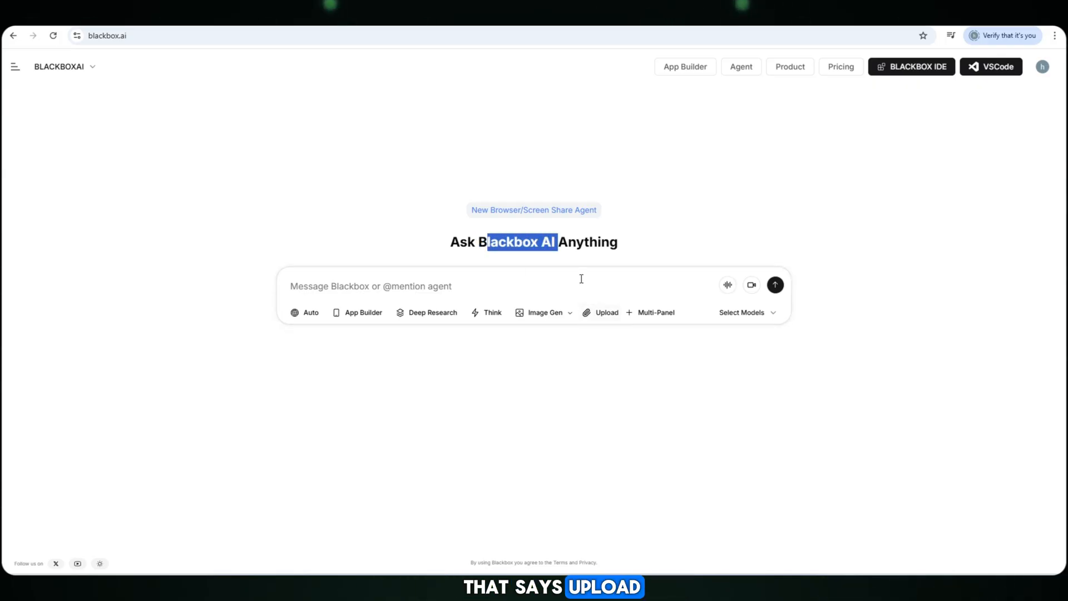
Step: Attach the bird images from the Downloads folder via Upload Files from Local
click(605, 312)
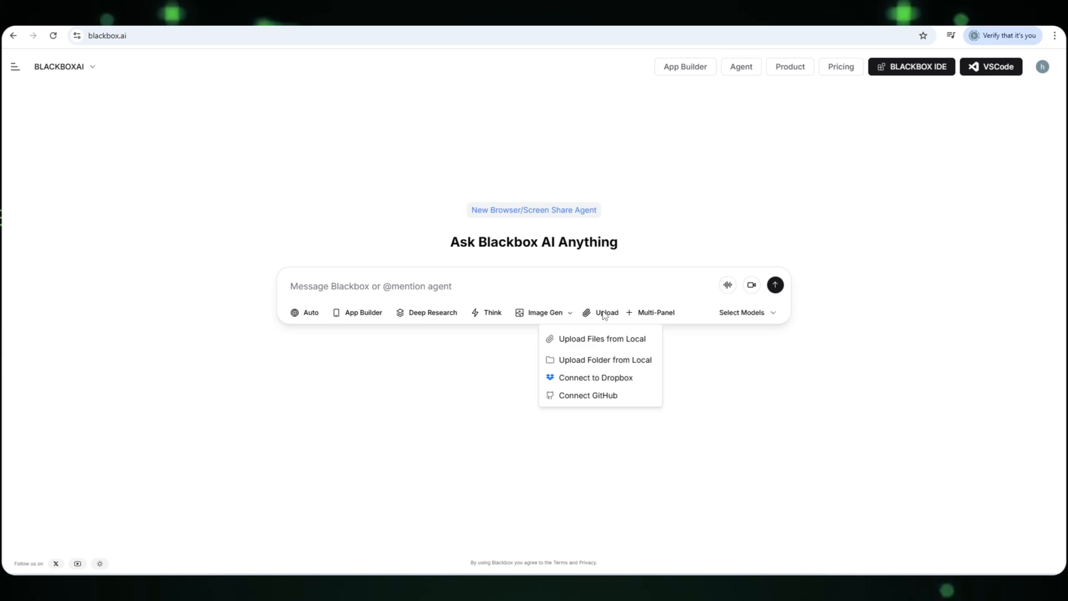
mouse_move(610, 343)
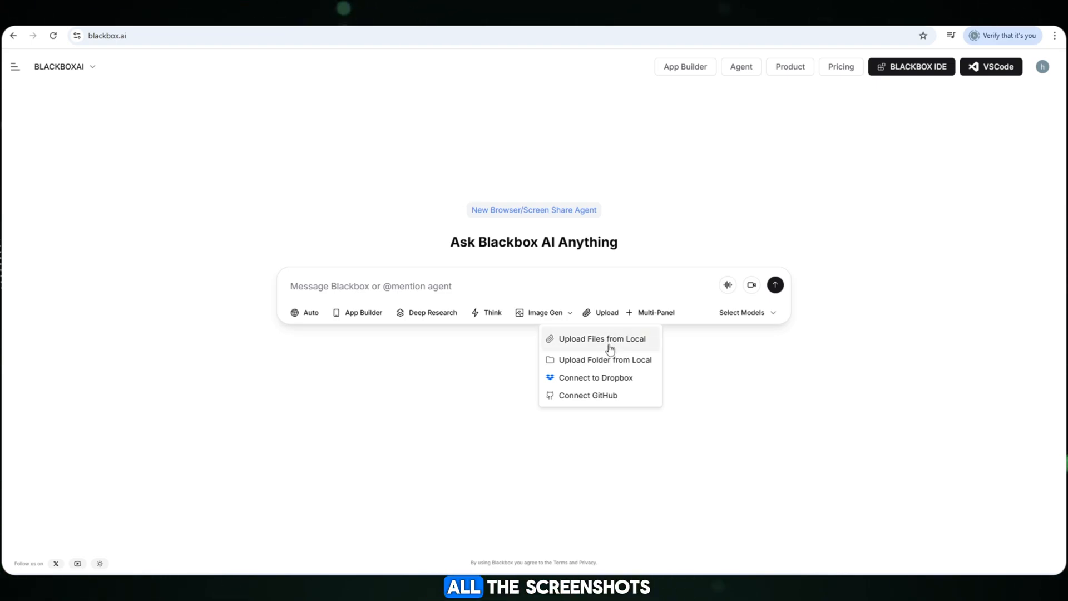
click(602, 338)
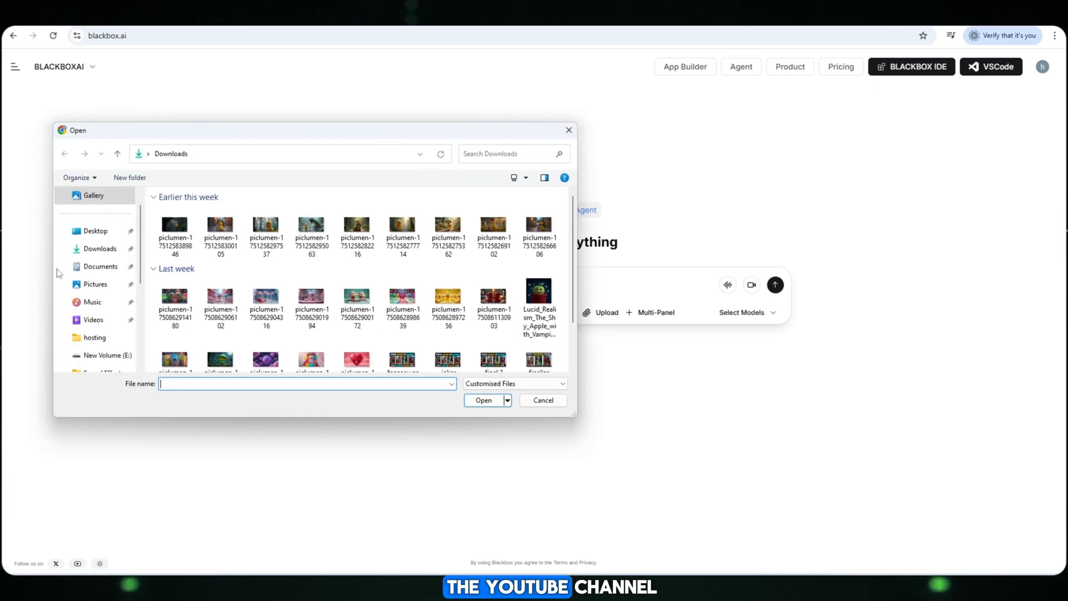
click(94, 195)
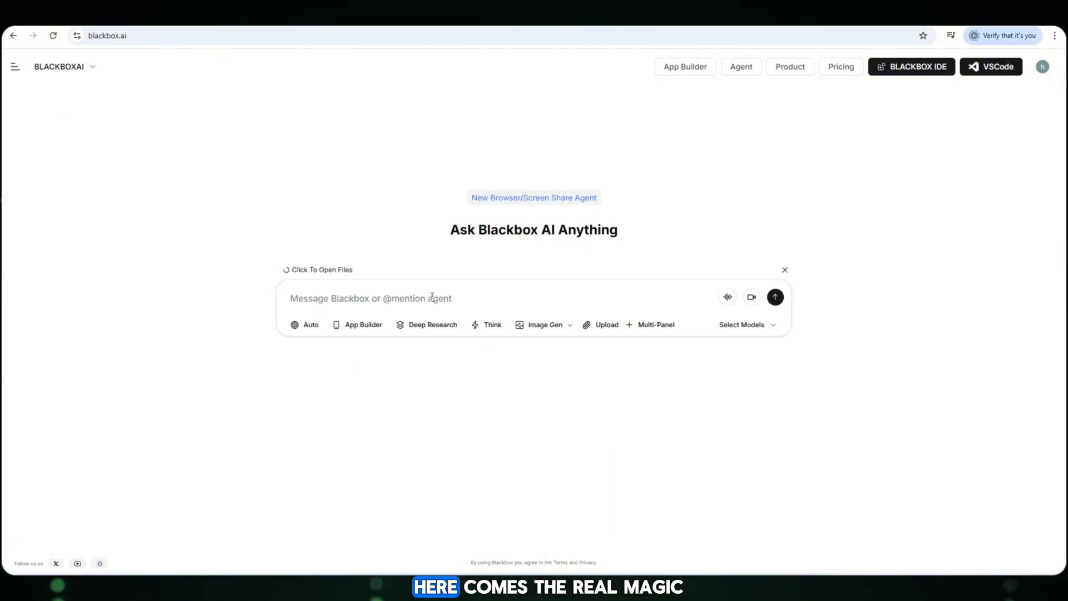
Step: Send the request 'give me prompts of all pics with deatil in pixar style 3d'
text(give me prompts of all pics with deatil in pixar style 3d)
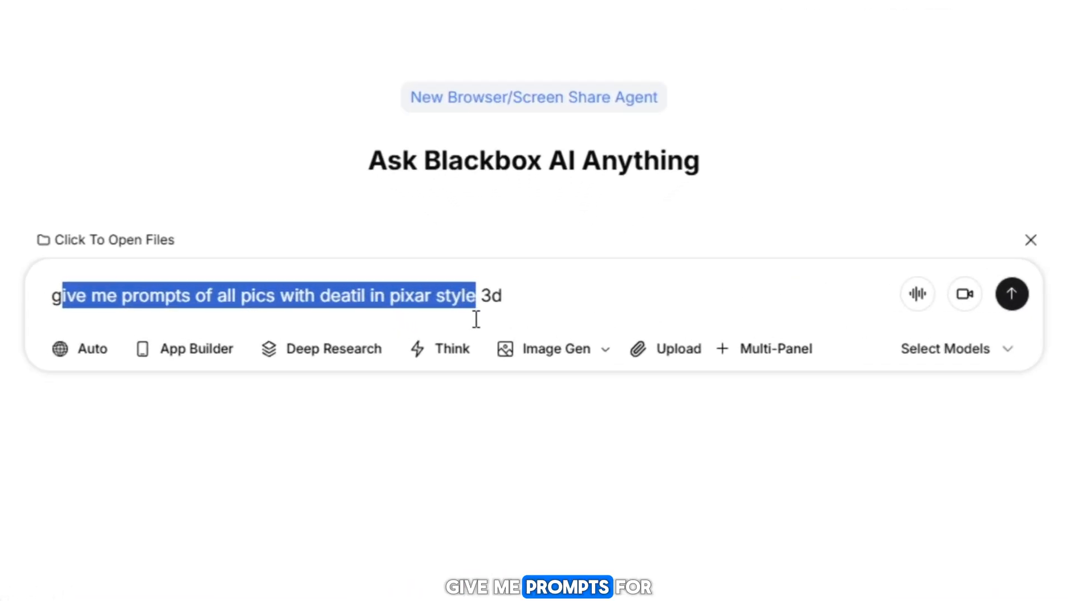
click(552, 295)
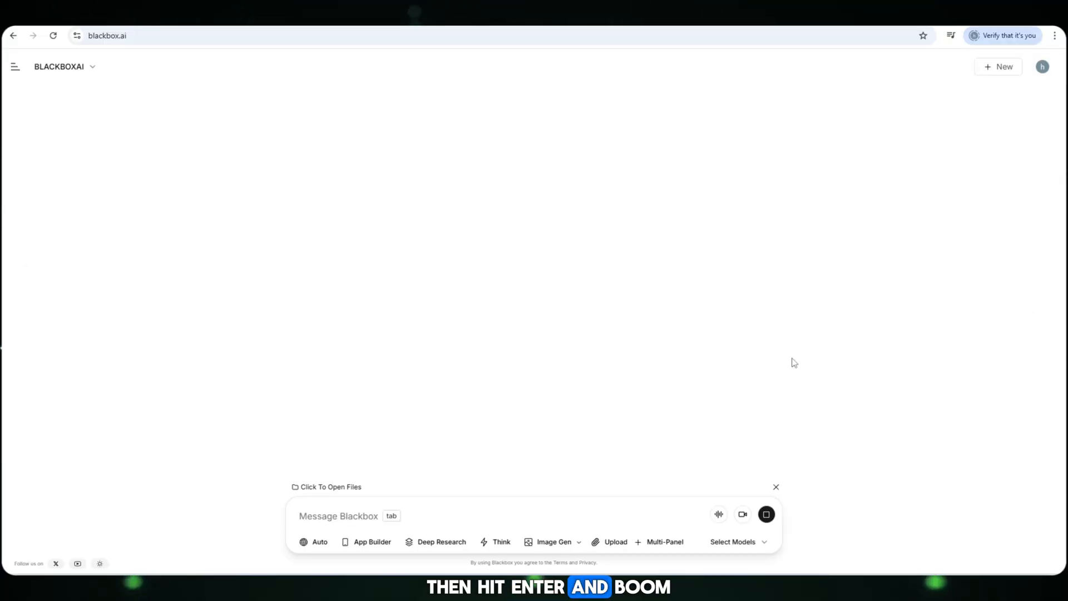
key(Return)
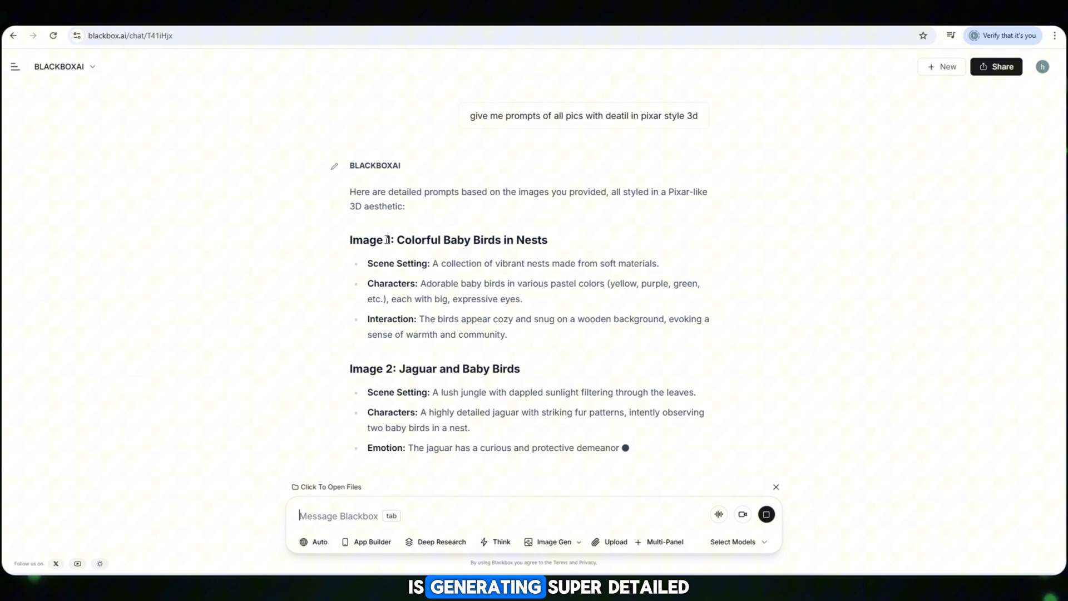
Step: Browse the per-image prompts and select the Image 1: Colorful Baby Birds in Nests prompt to copy
scroll(down, 3)
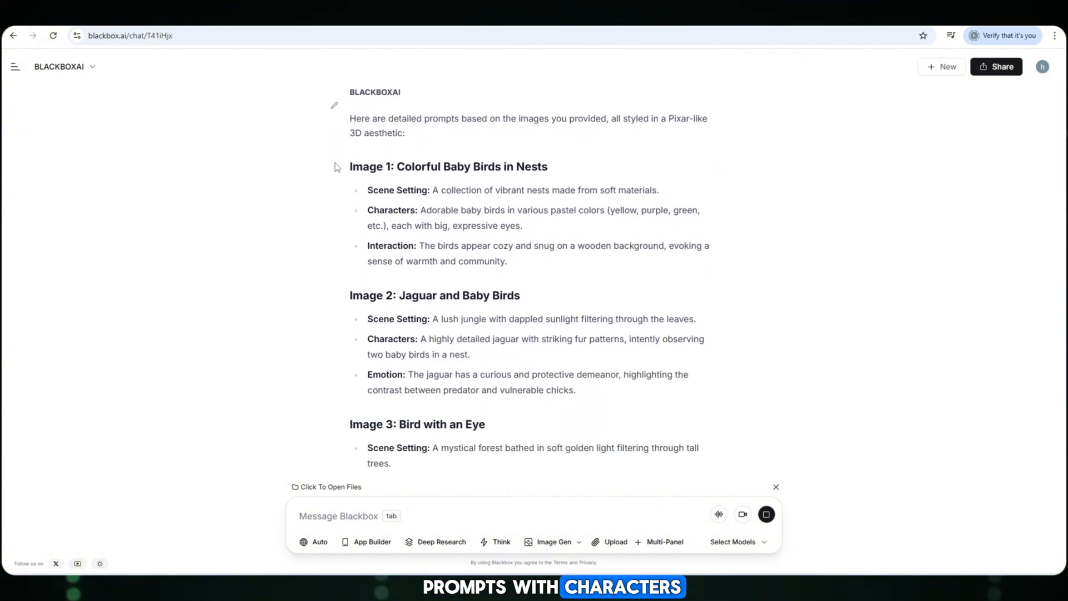
mouse_move(571, 167)
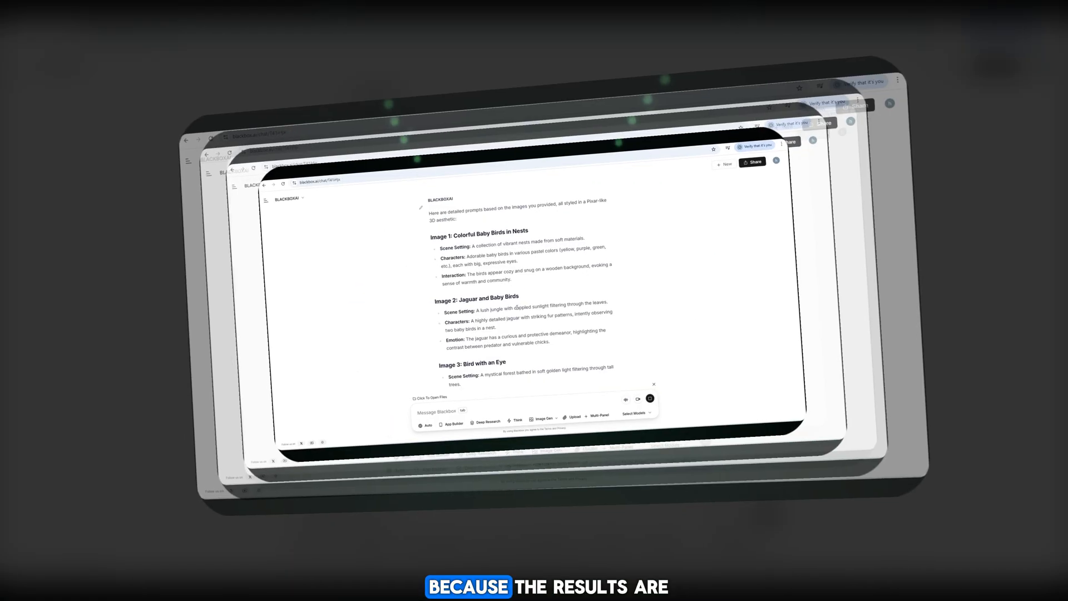
scroll(down, 3)
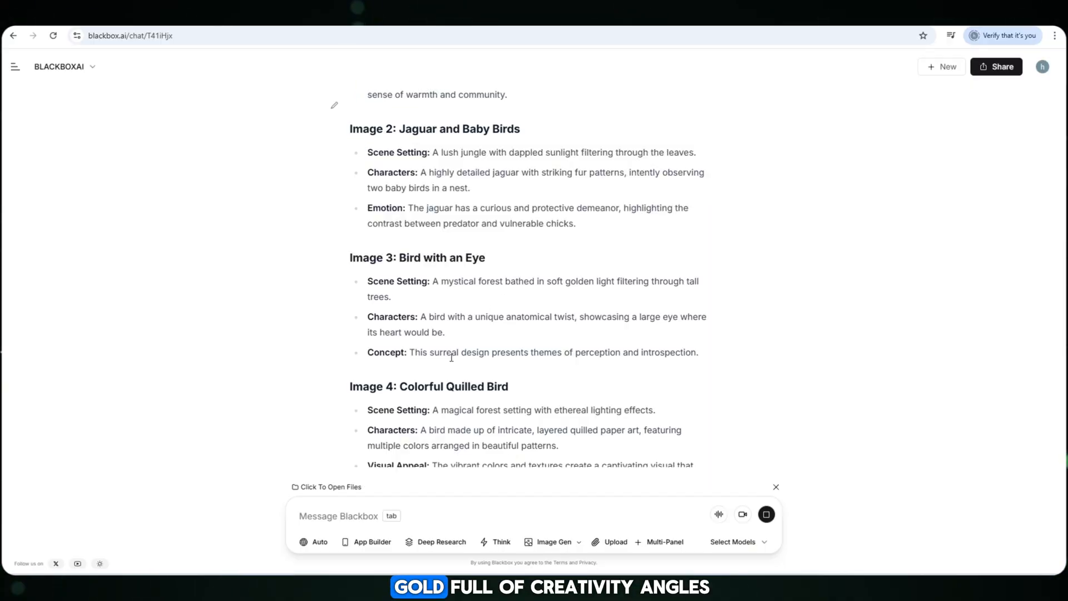
scroll(down, 3)
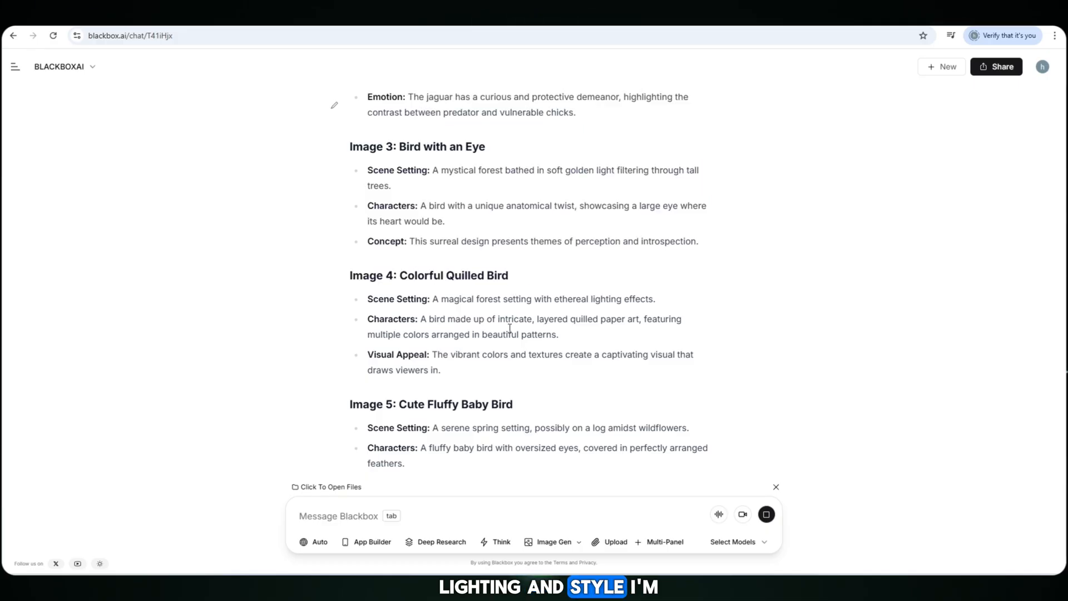
scroll(down, 3)
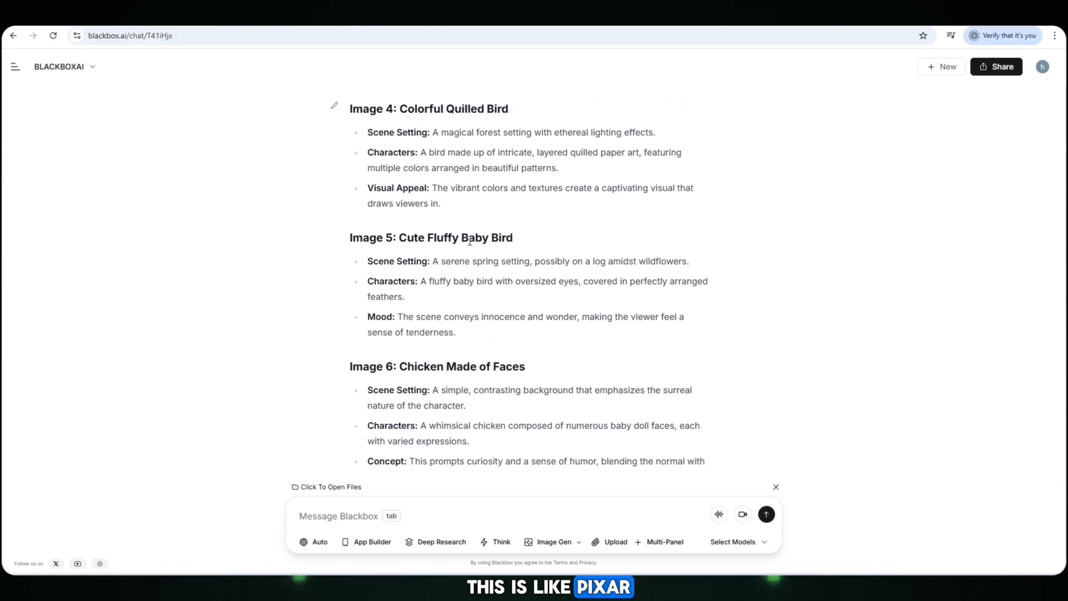
double_click(431, 237)
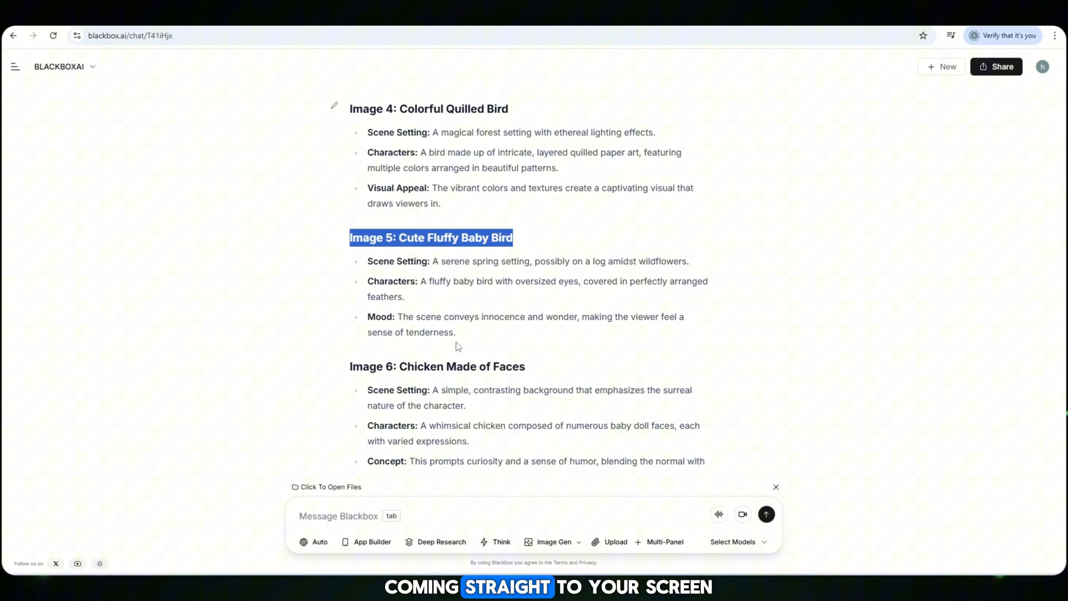
double_click(461, 366)
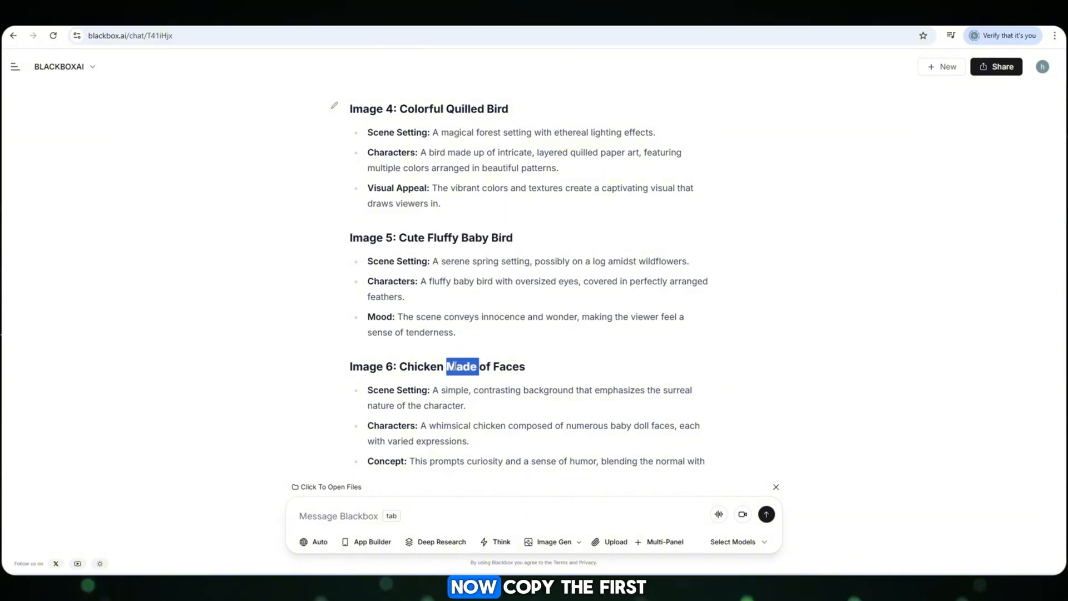
scroll(up, 3)
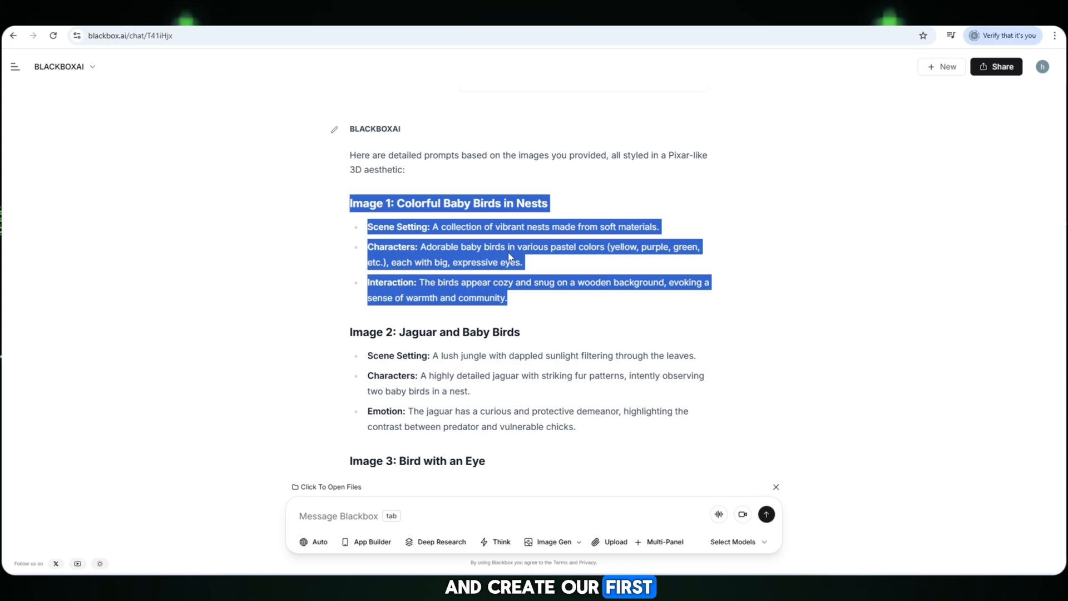
mouse_move(546, 277)
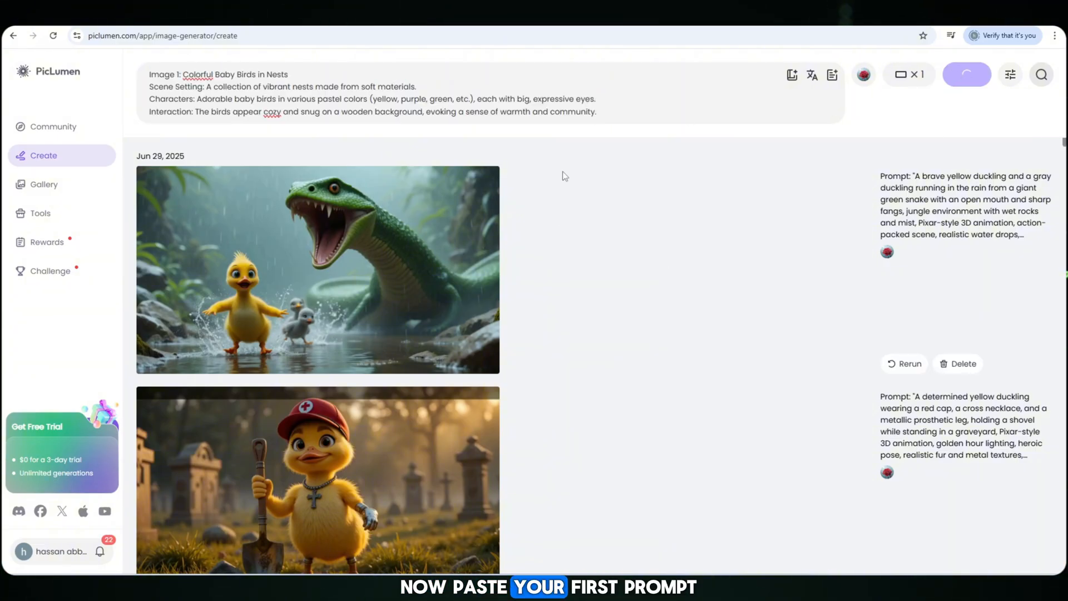
Step: Generate the Colorful Baby Birds image, then the Jaguar and Baby Birds image from their pasted prompts
click(966, 75)
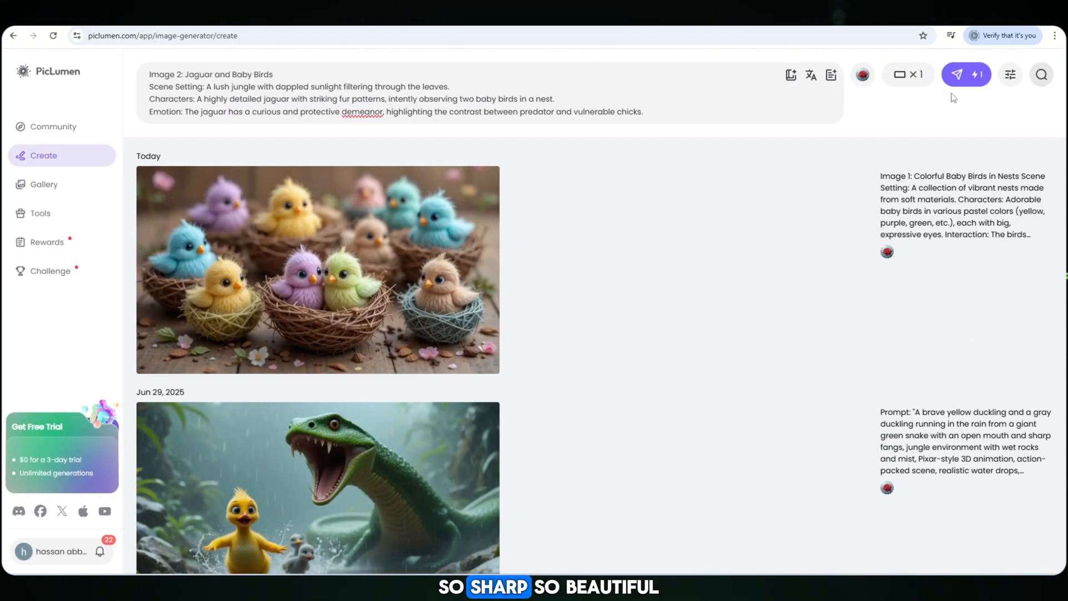
click(965, 74)
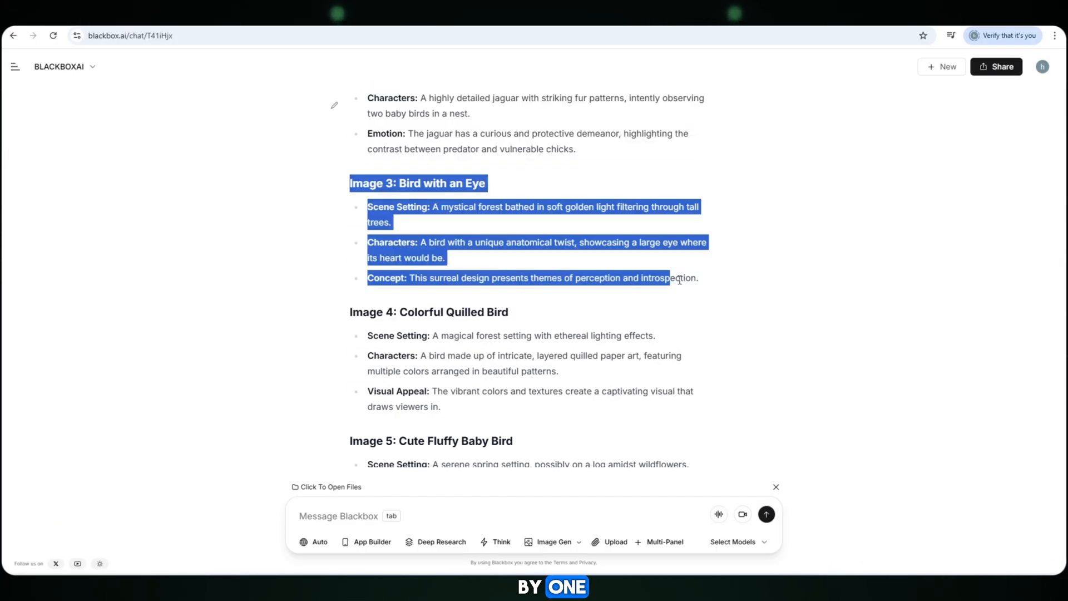
Step: Select and copy the Image 3: Bird with an Eye and Image 4: Colorful Quilled Bird prompts
click(348, 207)
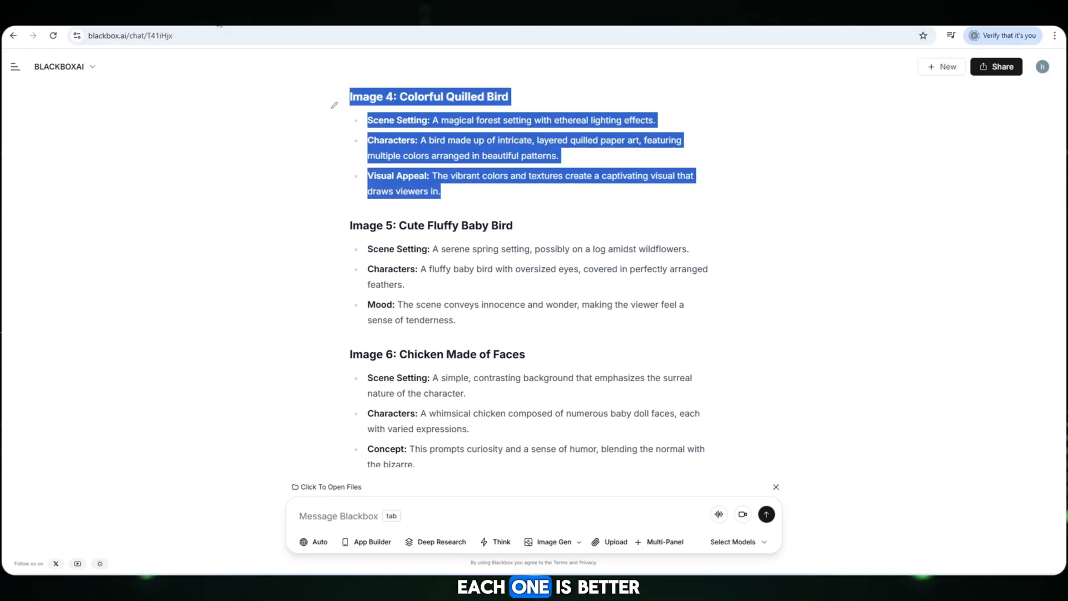
scroll(down, 3)
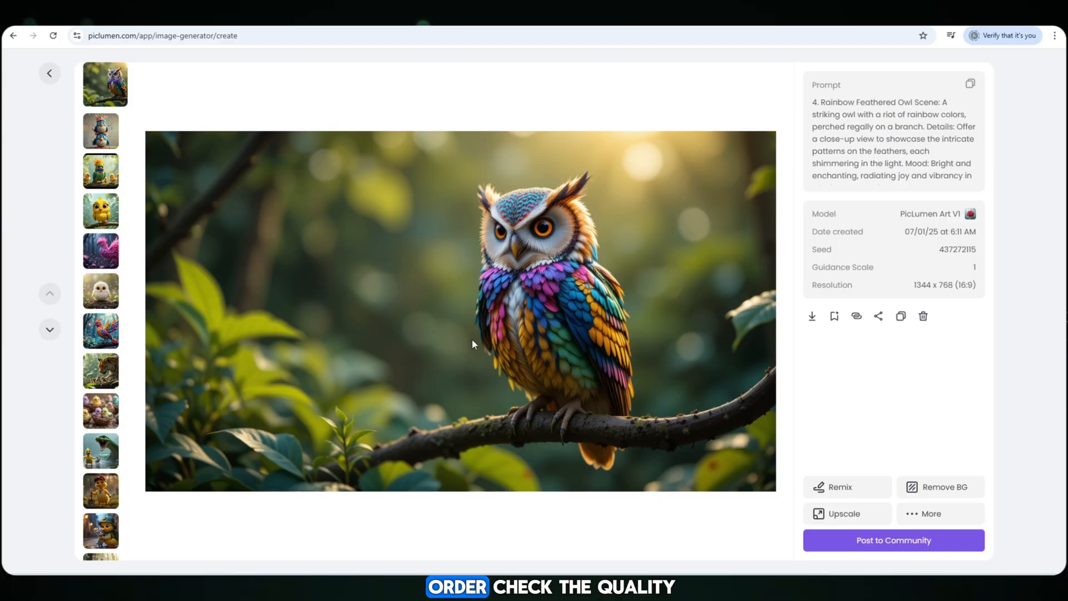
Step: View the party birds stacking, colourful bird family and pink flower-feathered bird results at full size
click(105, 123)
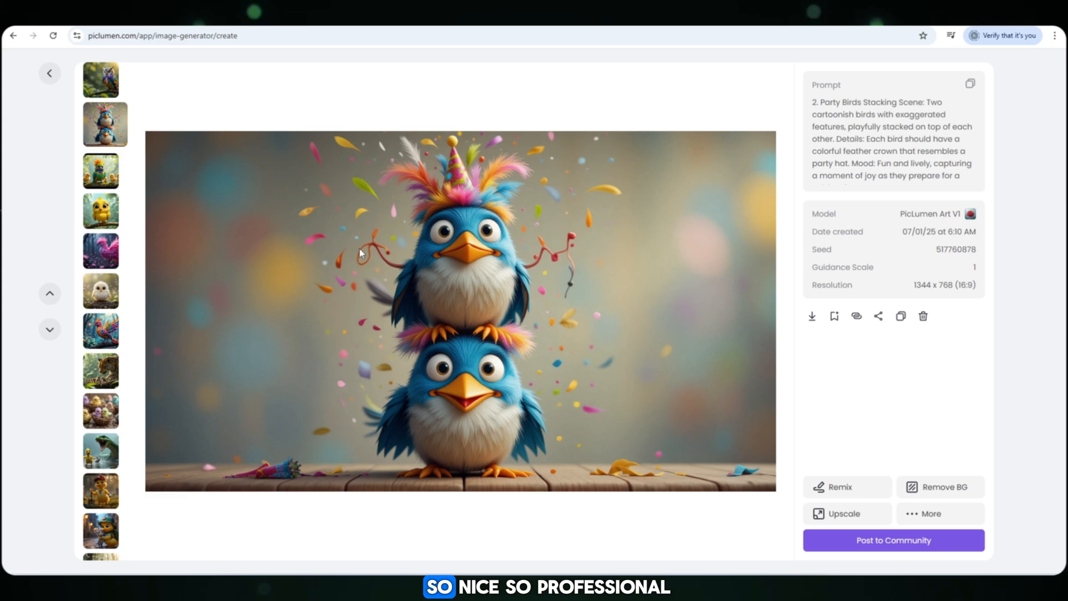
click(104, 163)
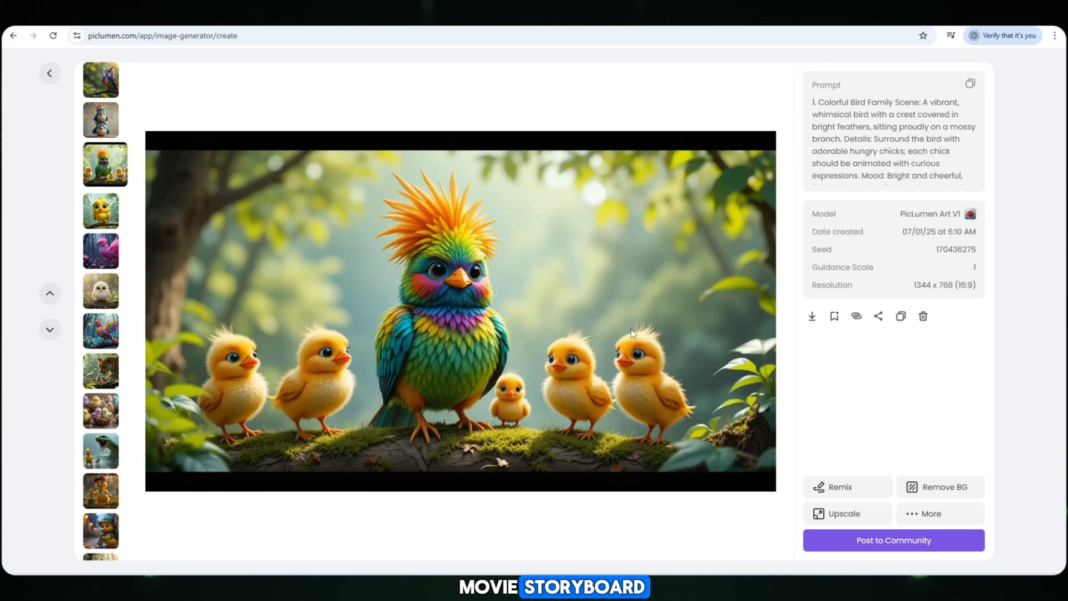
click(105, 204)
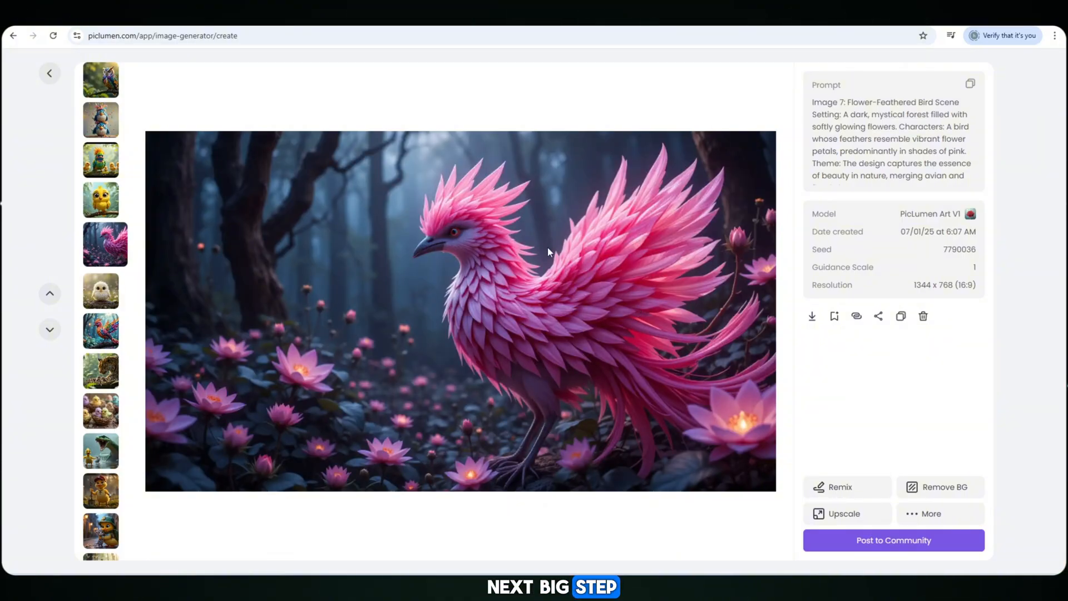
click(163, 36)
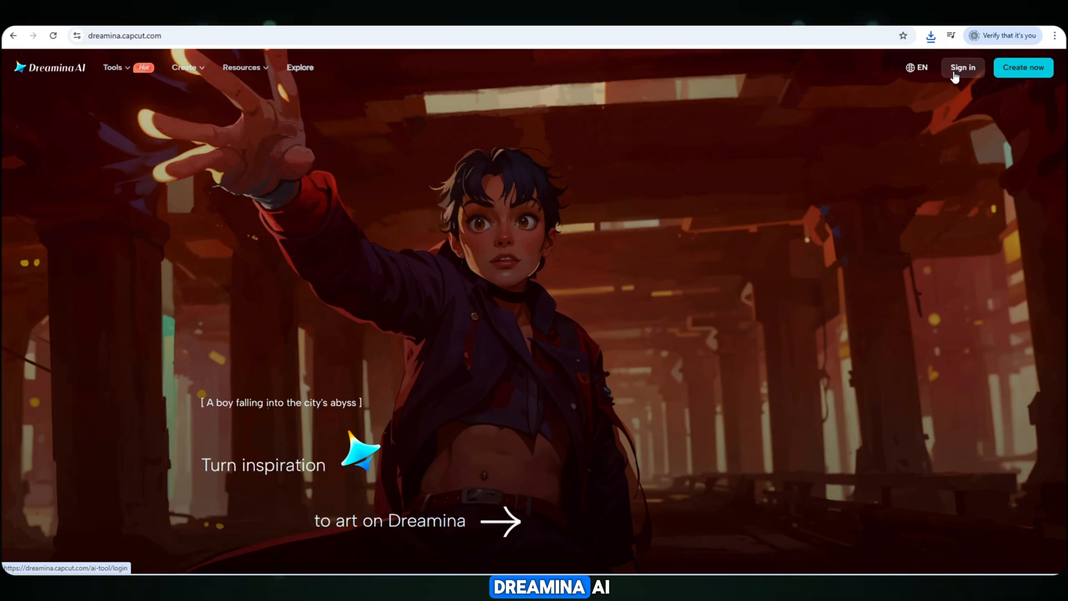
Step: Sign in to dreamina.capcut.com with Continue with Google
click(962, 68)
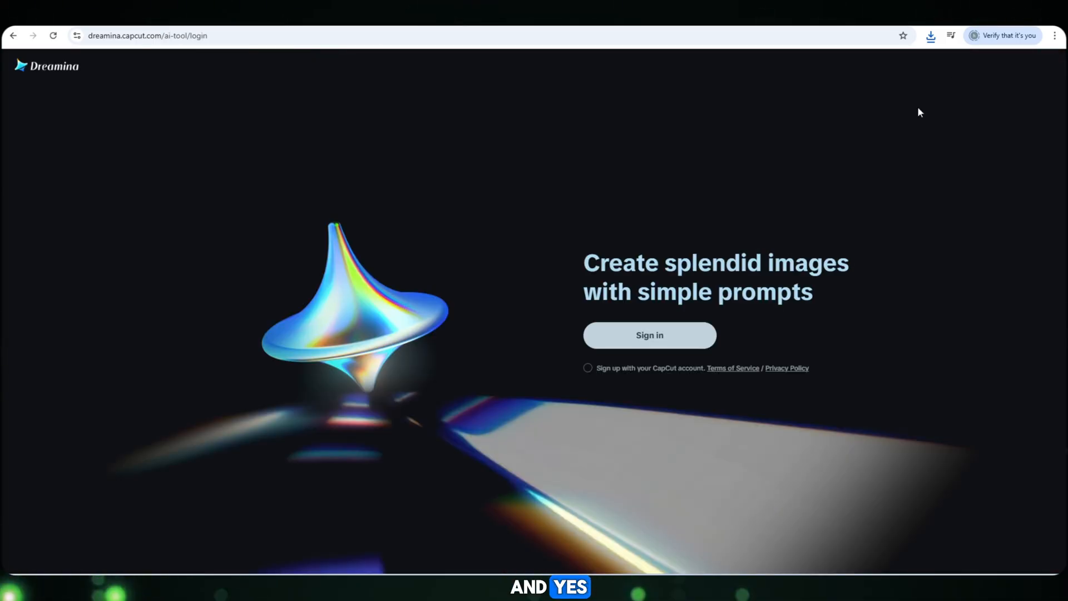
click(648, 335)
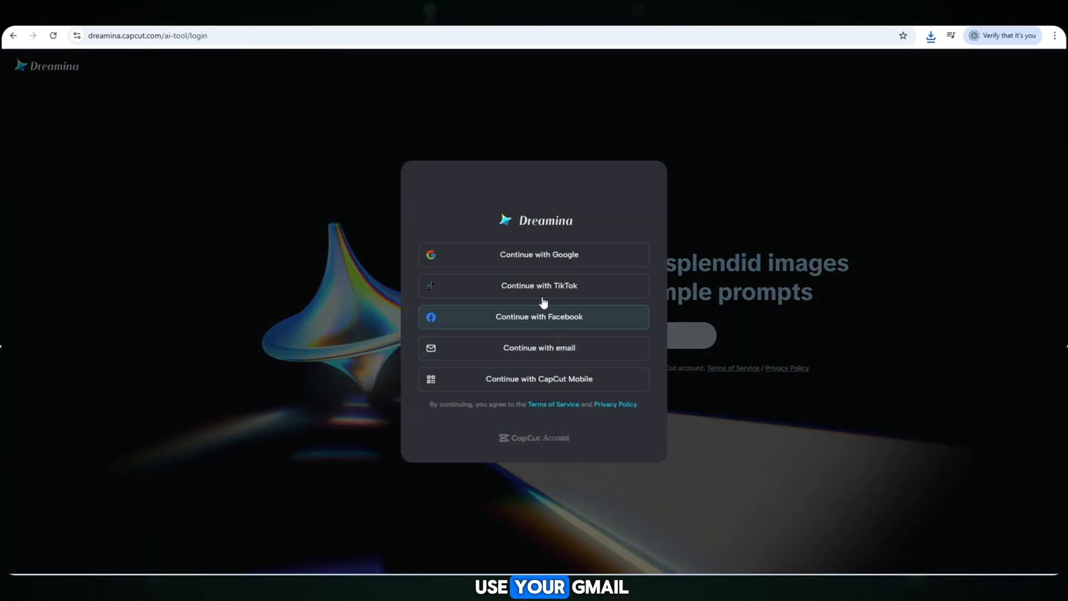
mouse_move(559, 260)
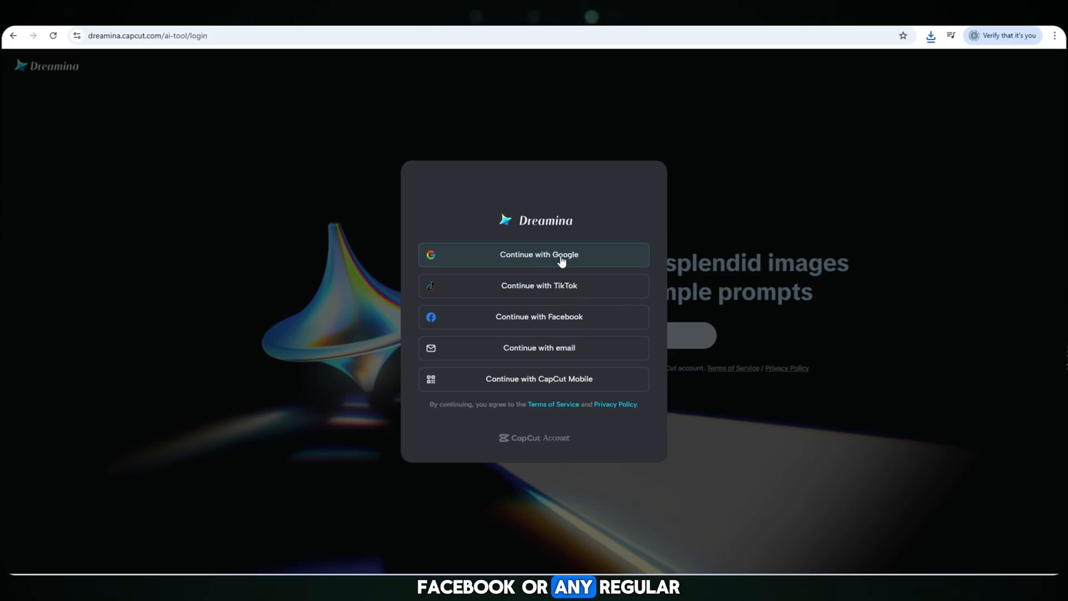
click(534, 253)
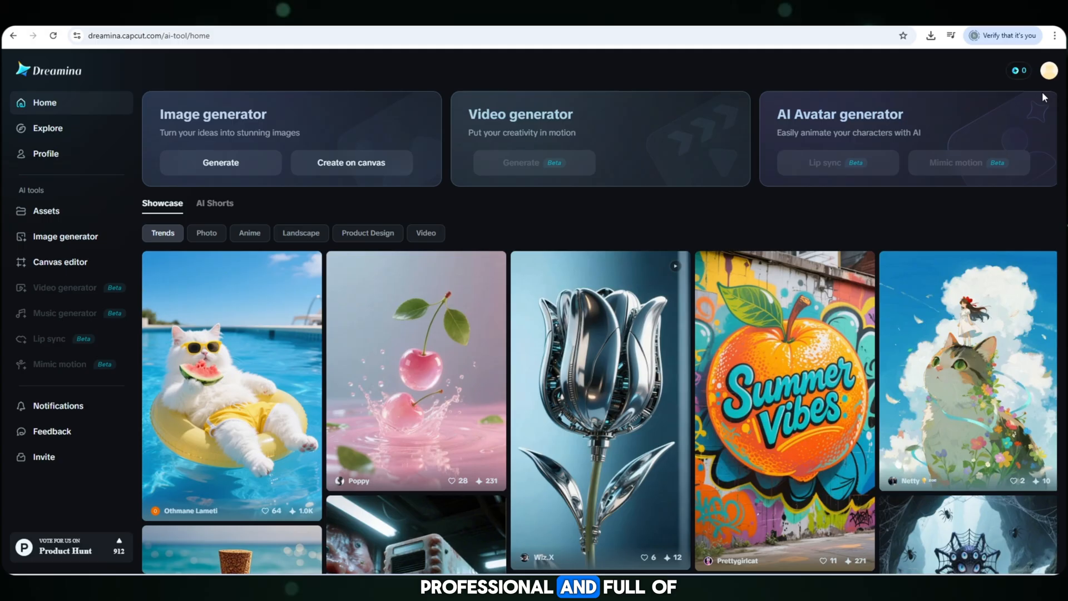
mouse_move(1021, 73)
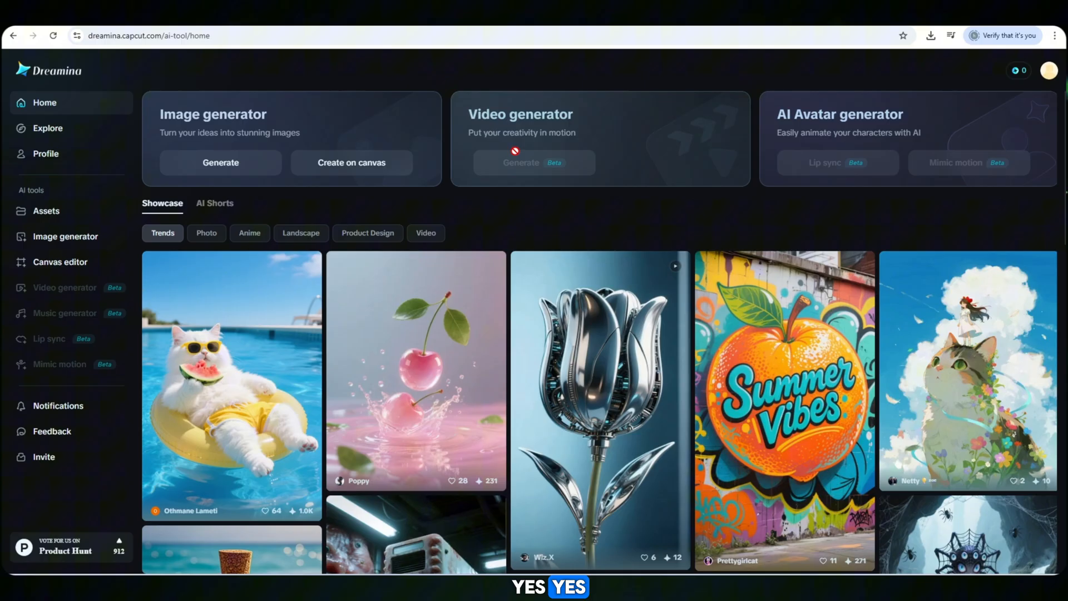
scroll(down, 3)
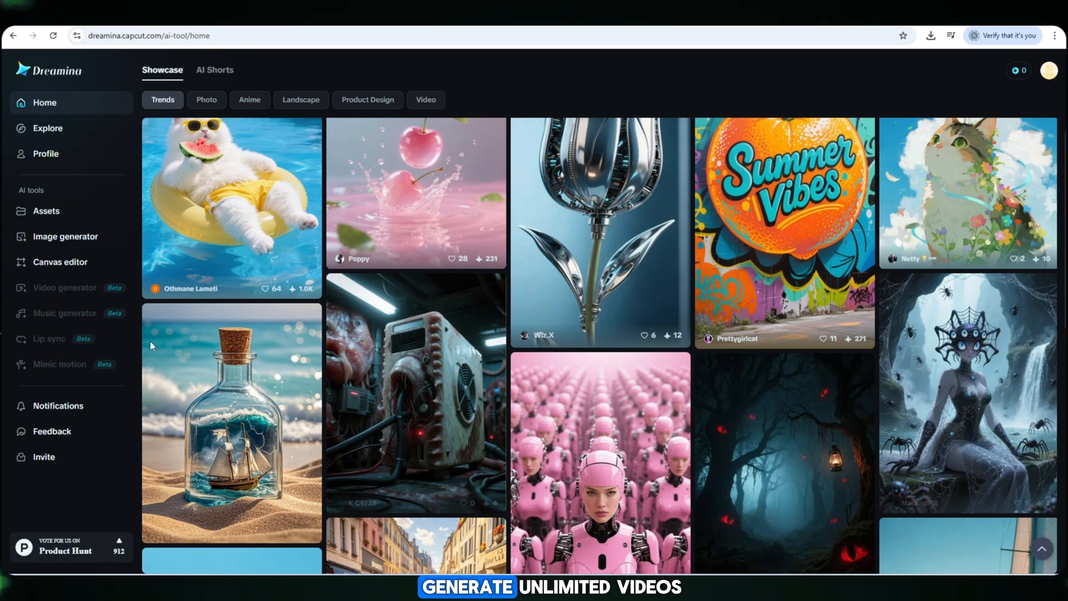
scroll(down, 3)
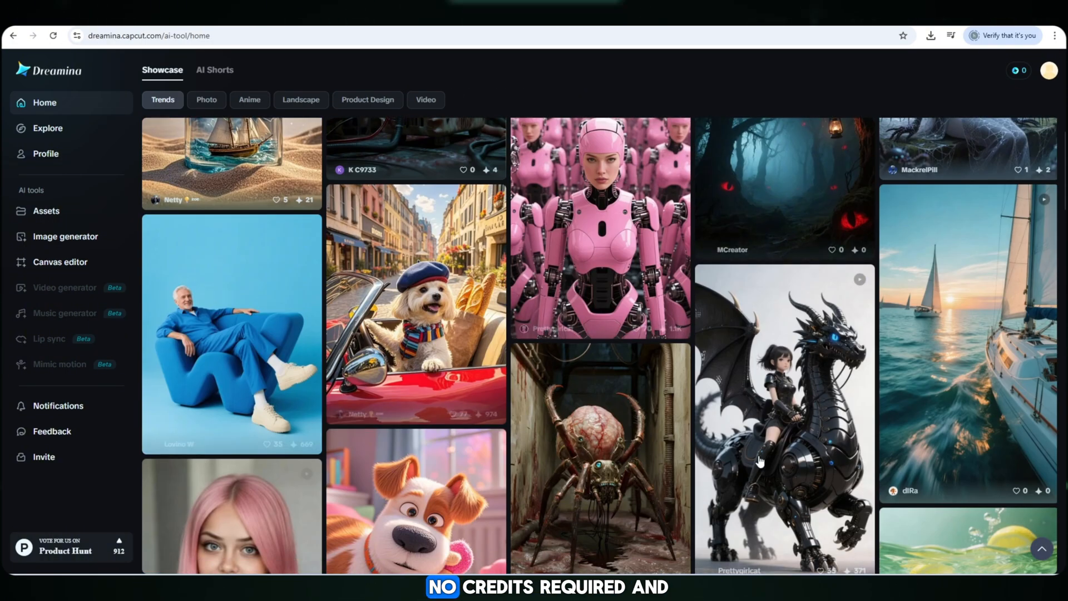
scroll(down, 3)
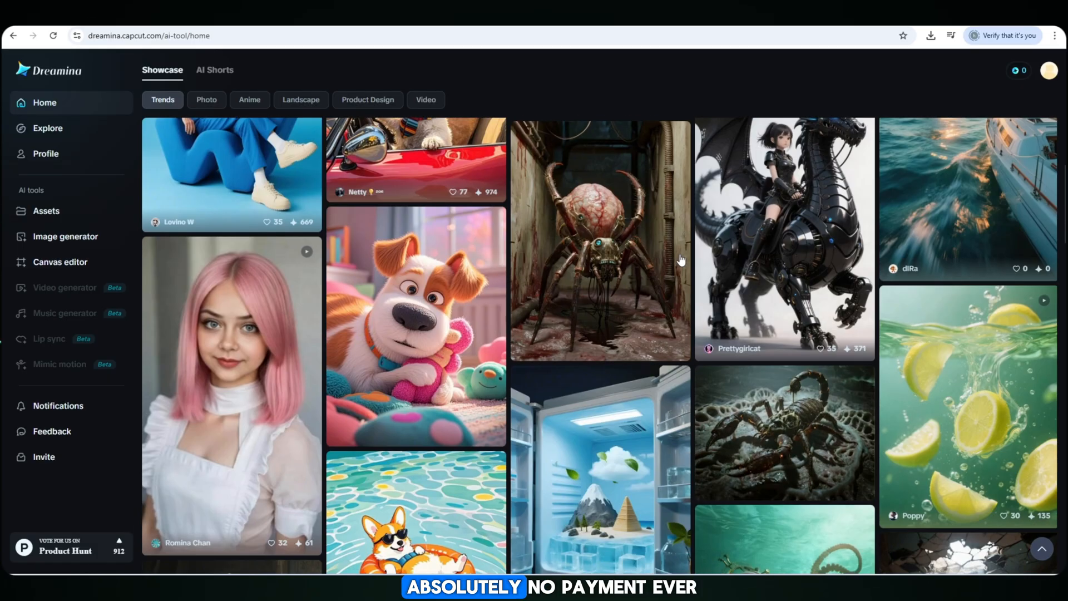
scroll(down, 3)
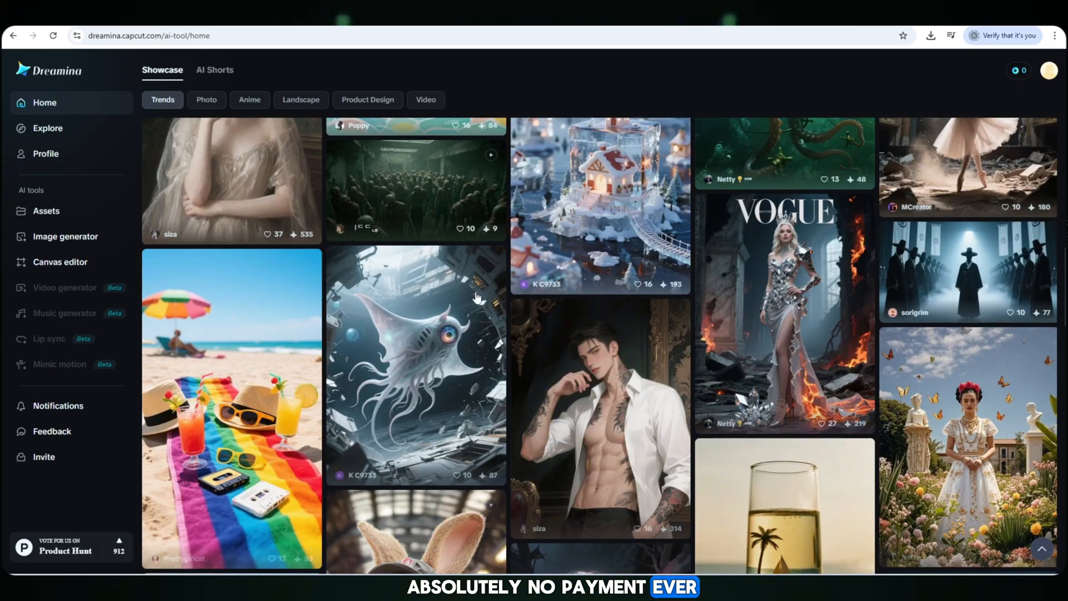
scroll(up, 3)
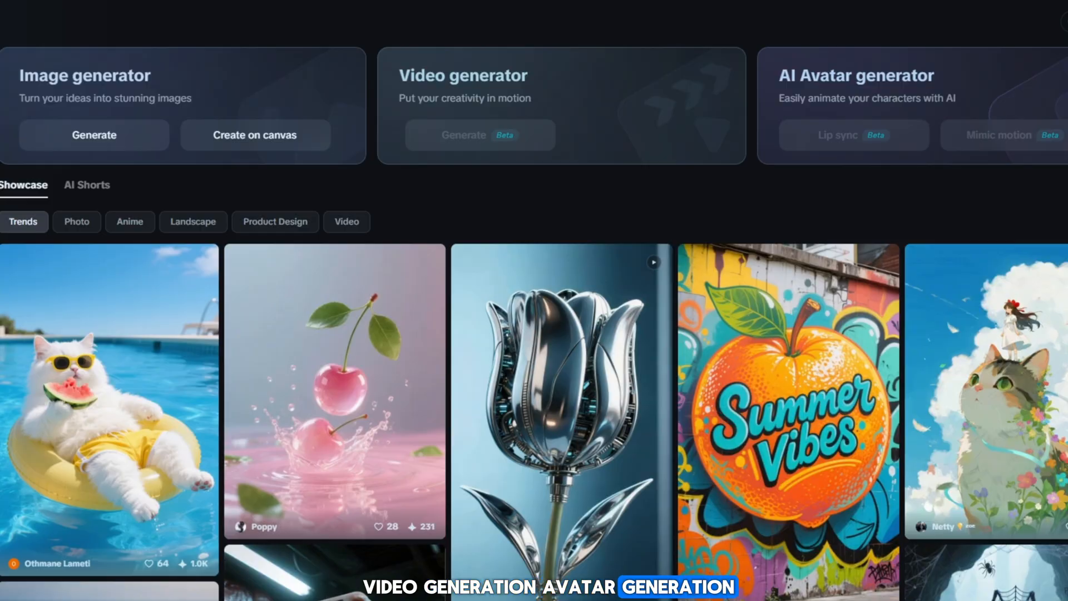
mouse_move(61, 93)
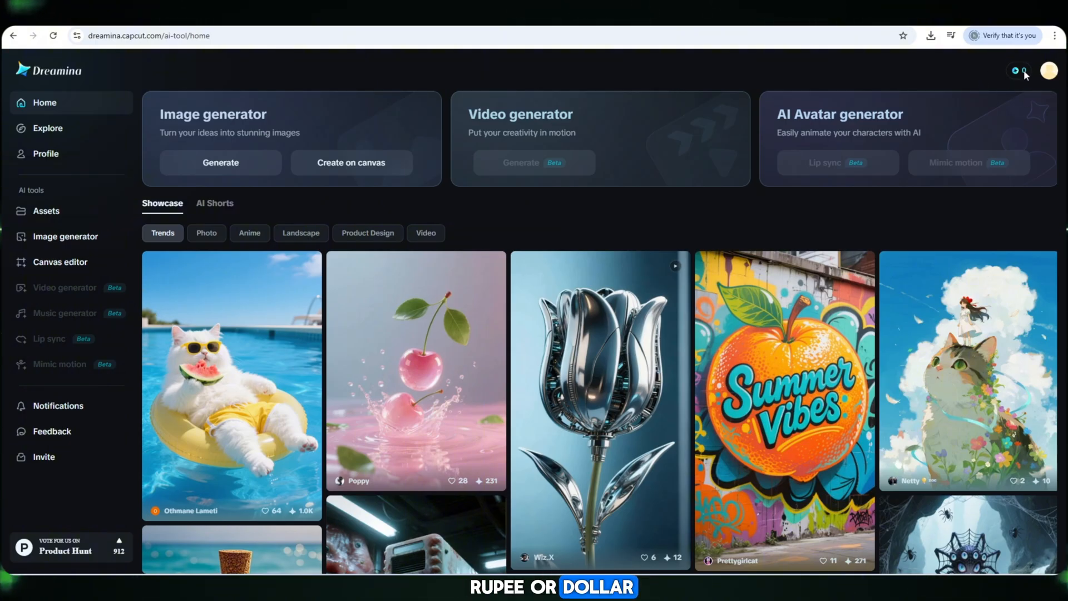
scroll(down, 3)
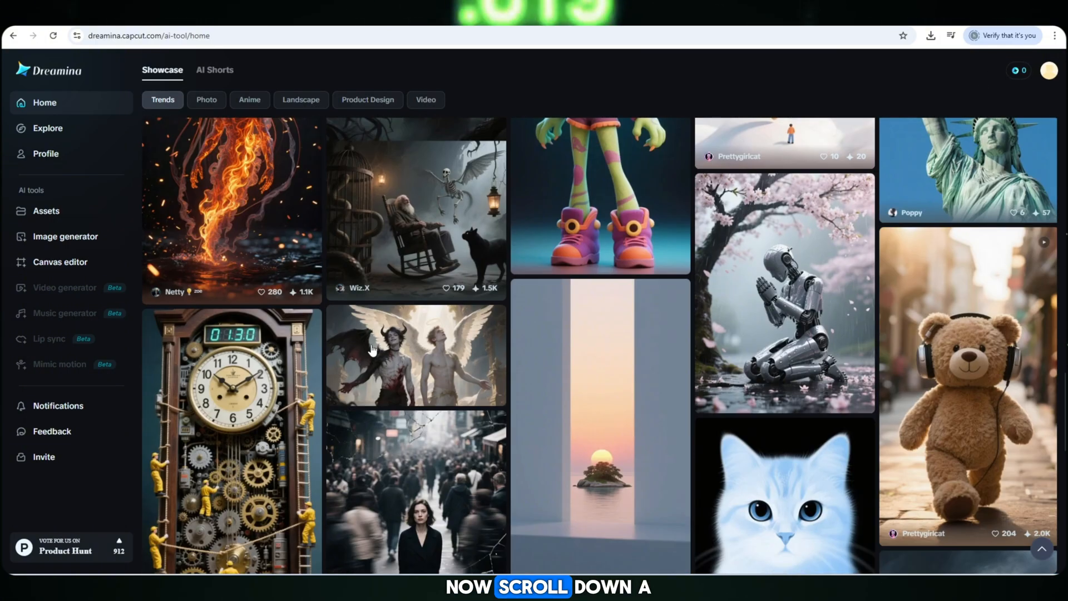
scroll(down, 3)
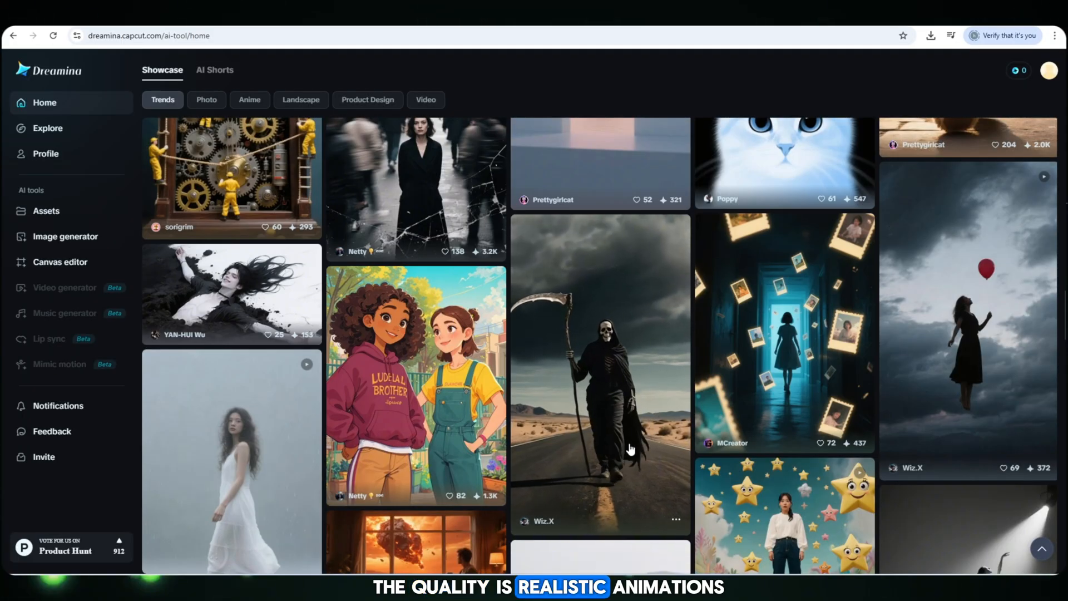
scroll(down, 3)
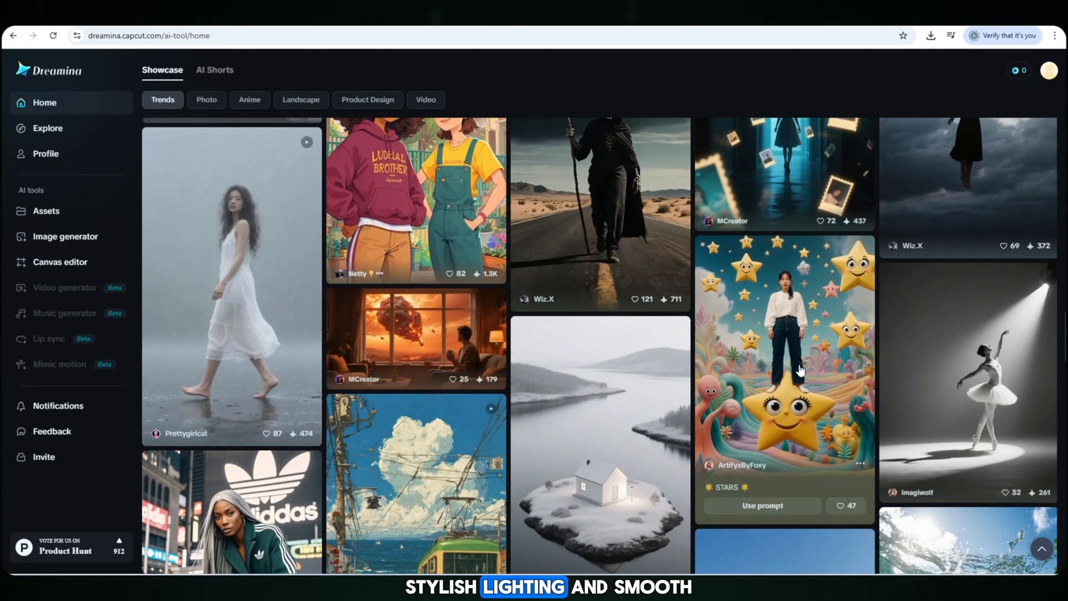
mouse_move(1034, 398)
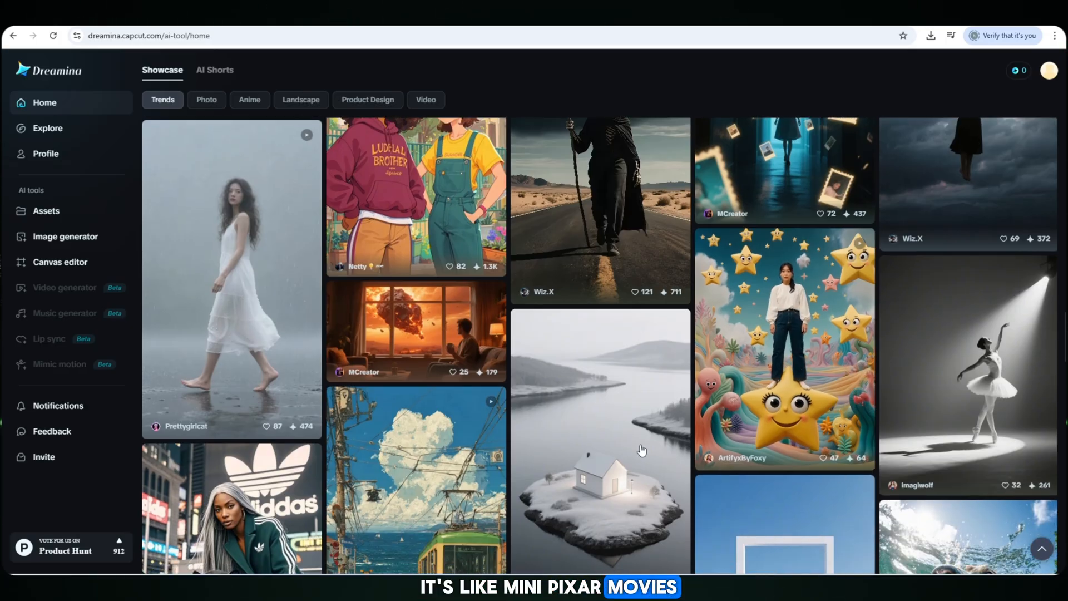
scroll(down, 3)
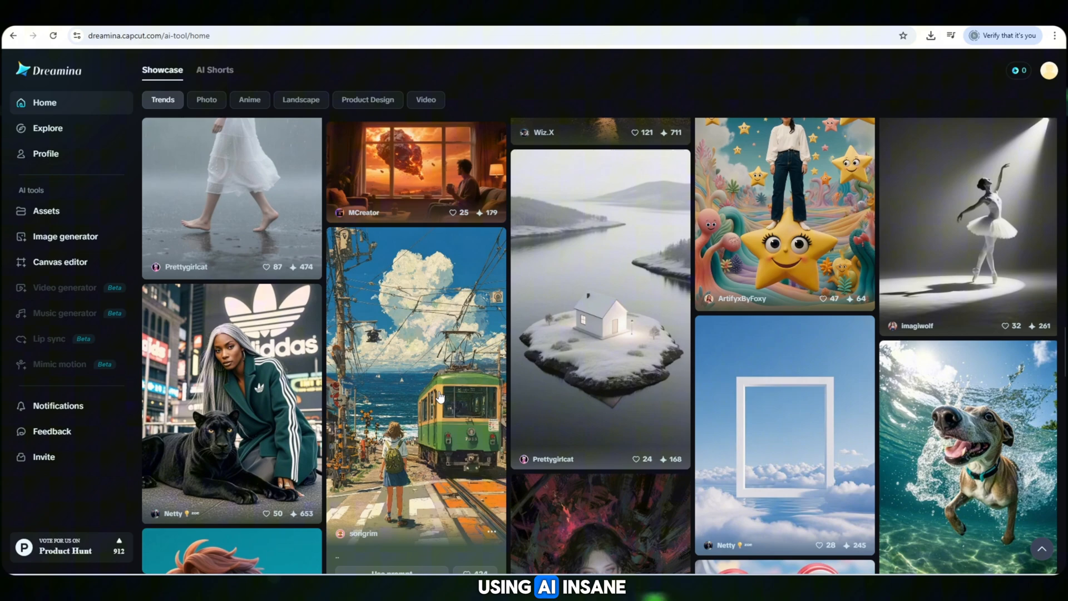
scroll(down, 3)
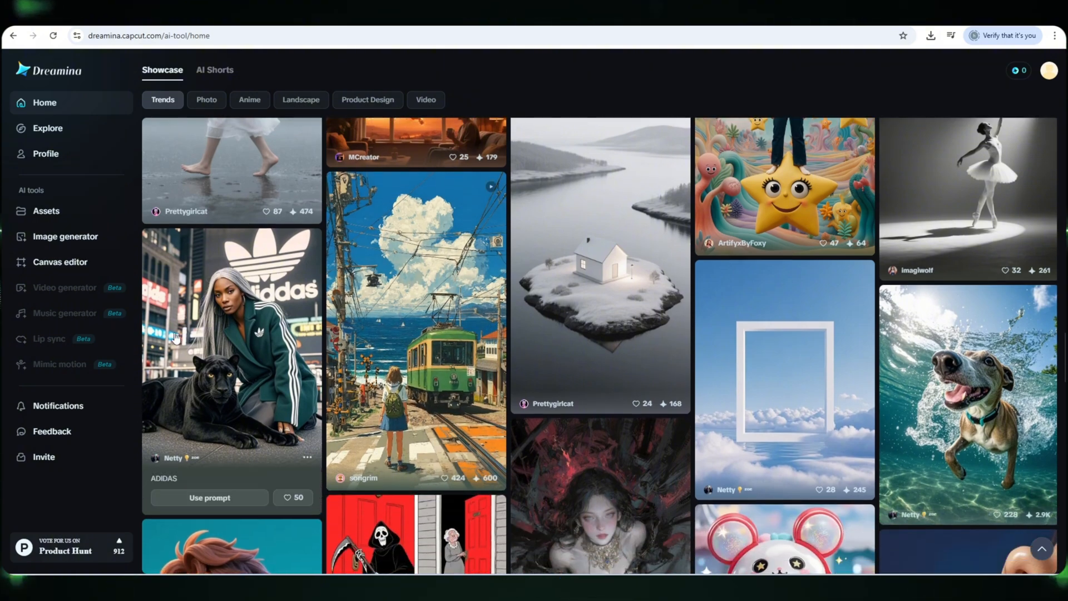
scroll(down, 3)
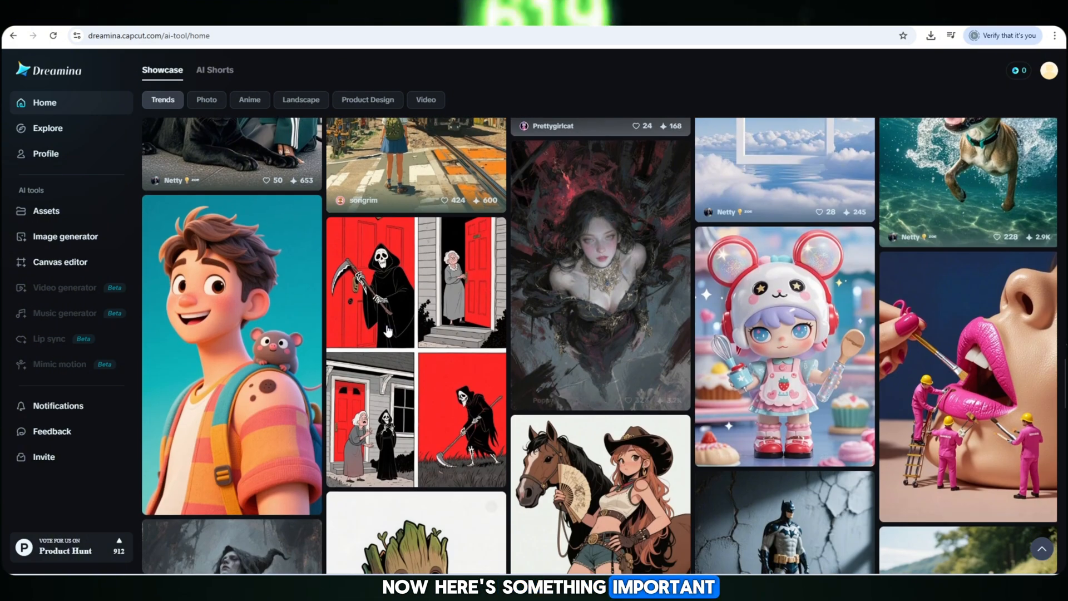
scroll(up, 3)
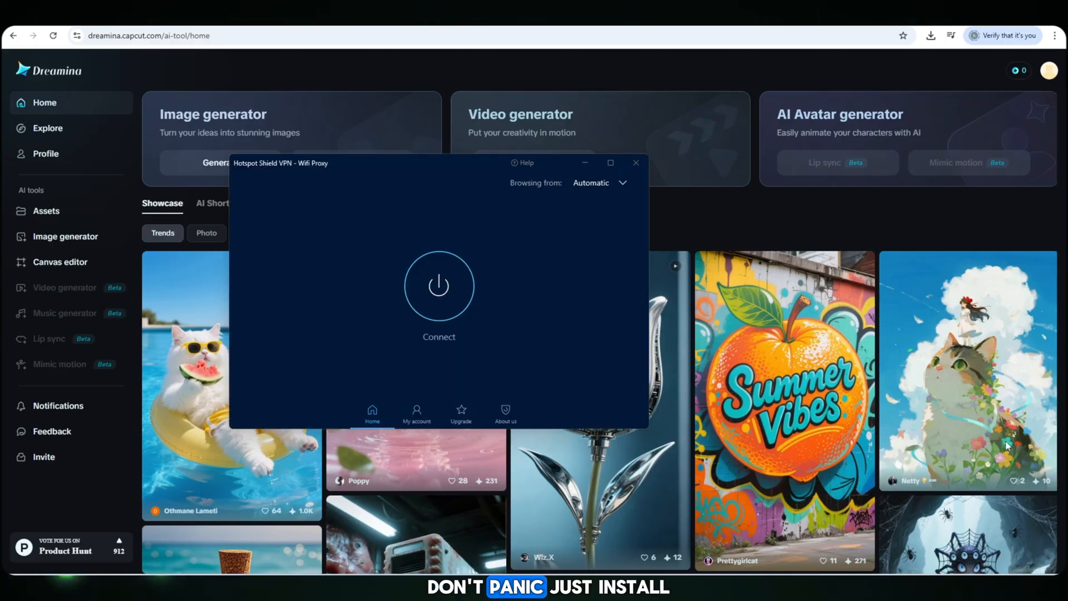
mouse_move(386, 261)
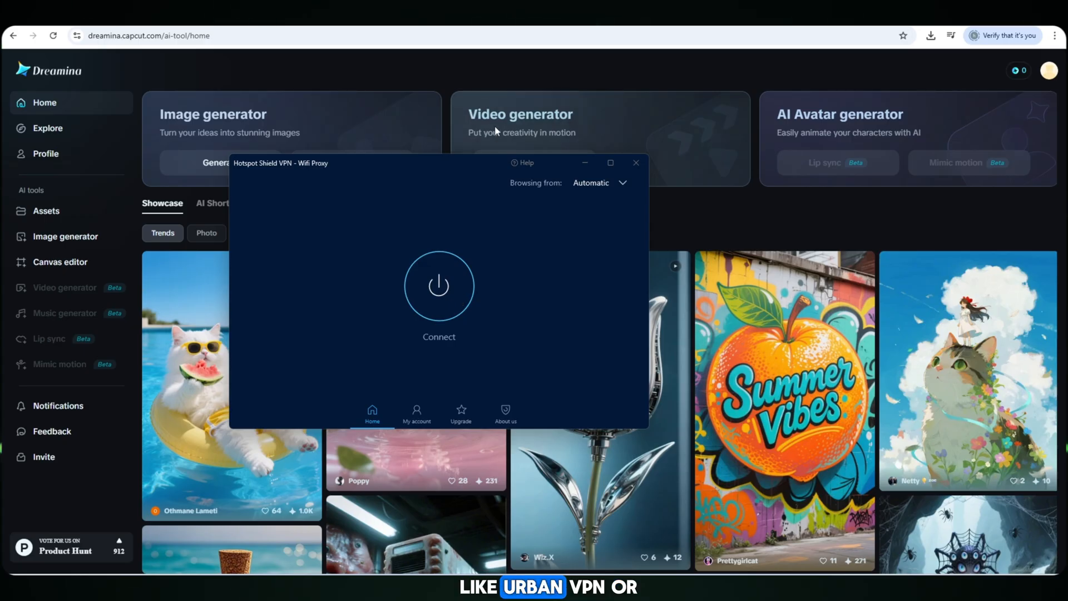
mouse_move(479, 337)
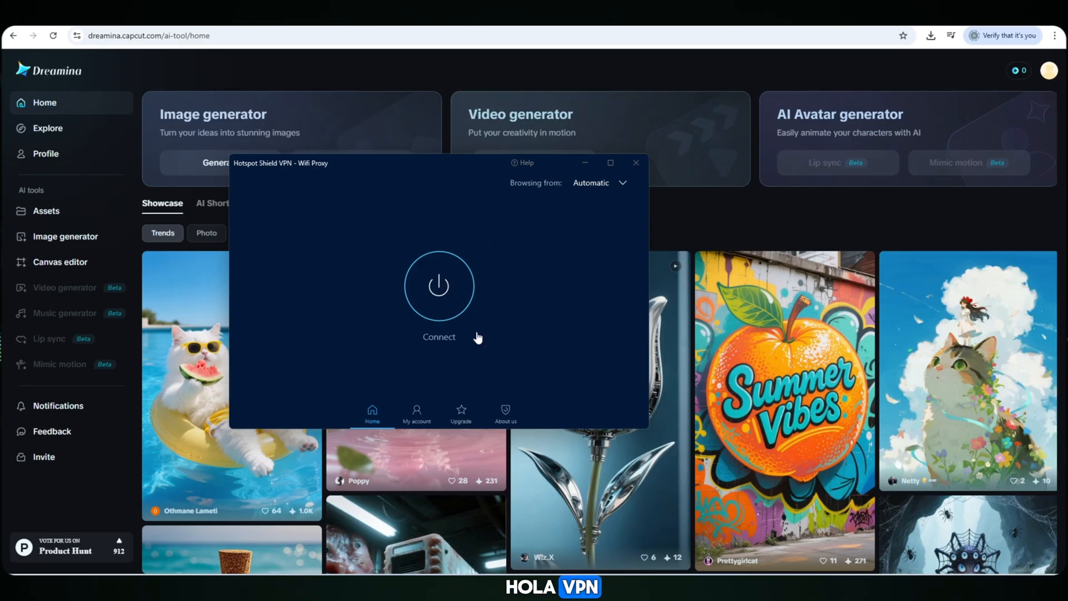
Step: Connect Hotspot Shield VPN and reload Dreamina so the video generator opens
click(439, 285)
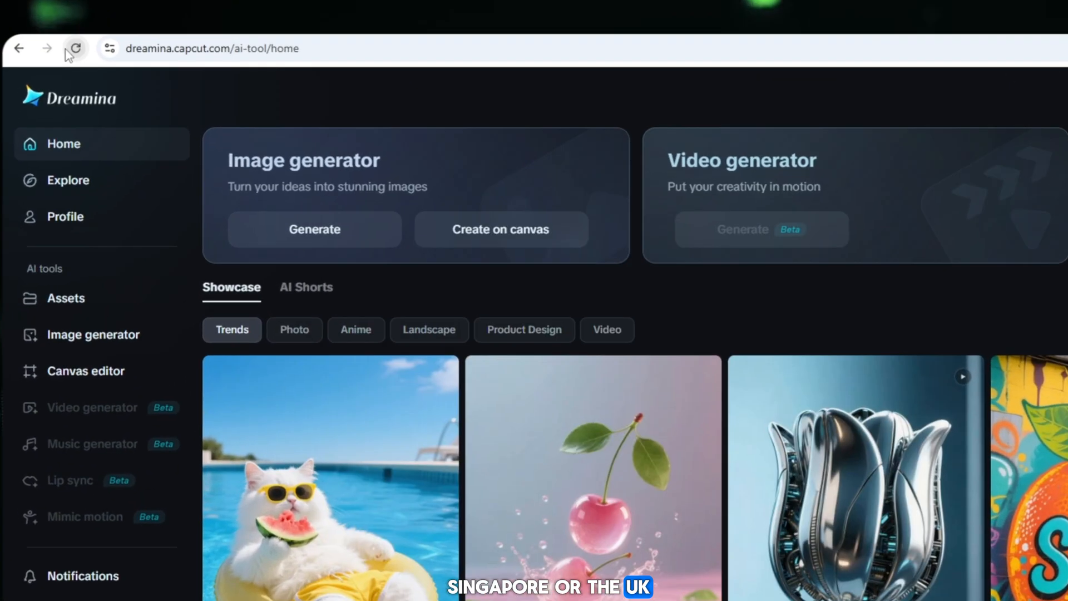
click(75, 47)
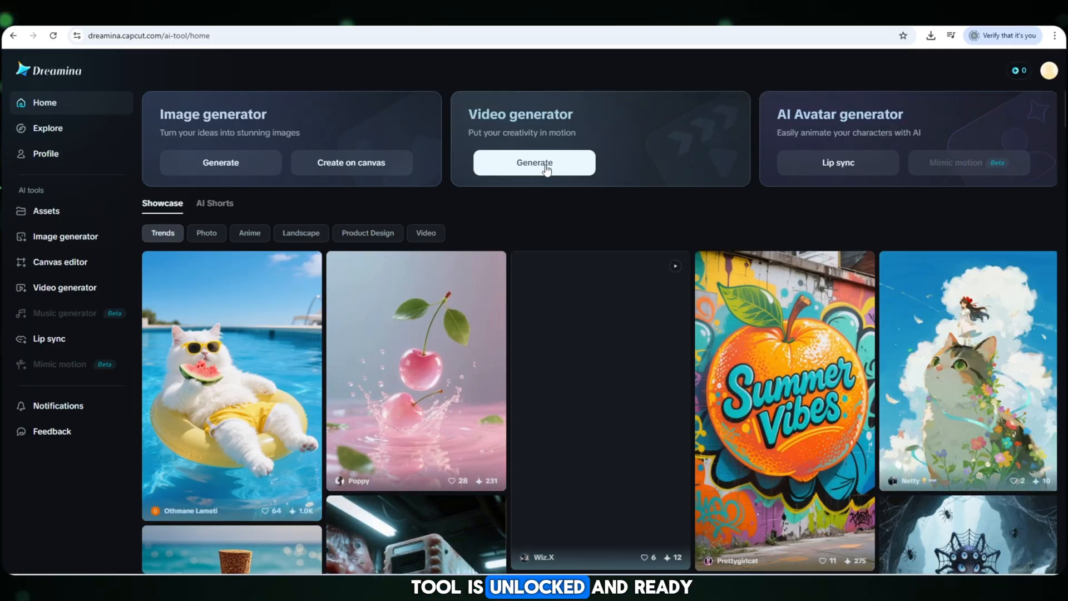
click(534, 162)
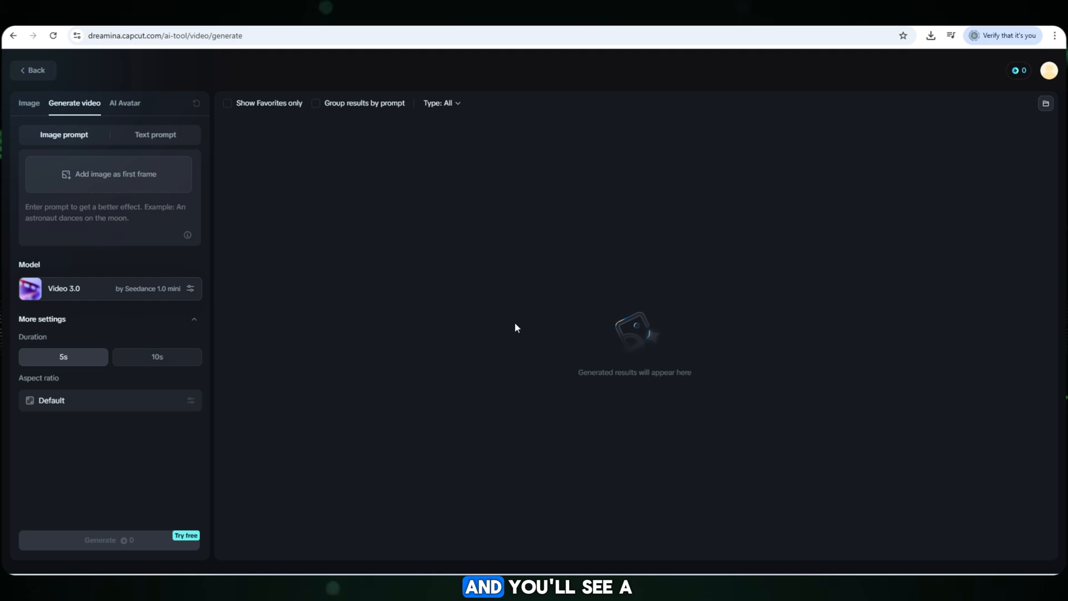
mouse_move(108, 173)
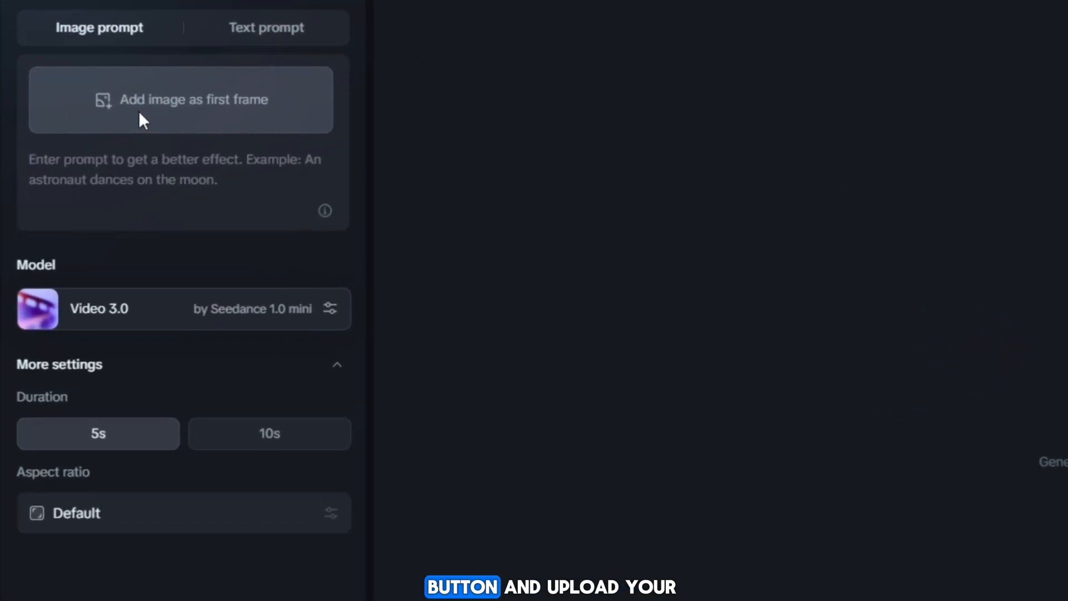
Step: Load the newest PicLumen owl image from Downloads as the video's first frame
click(180, 99)
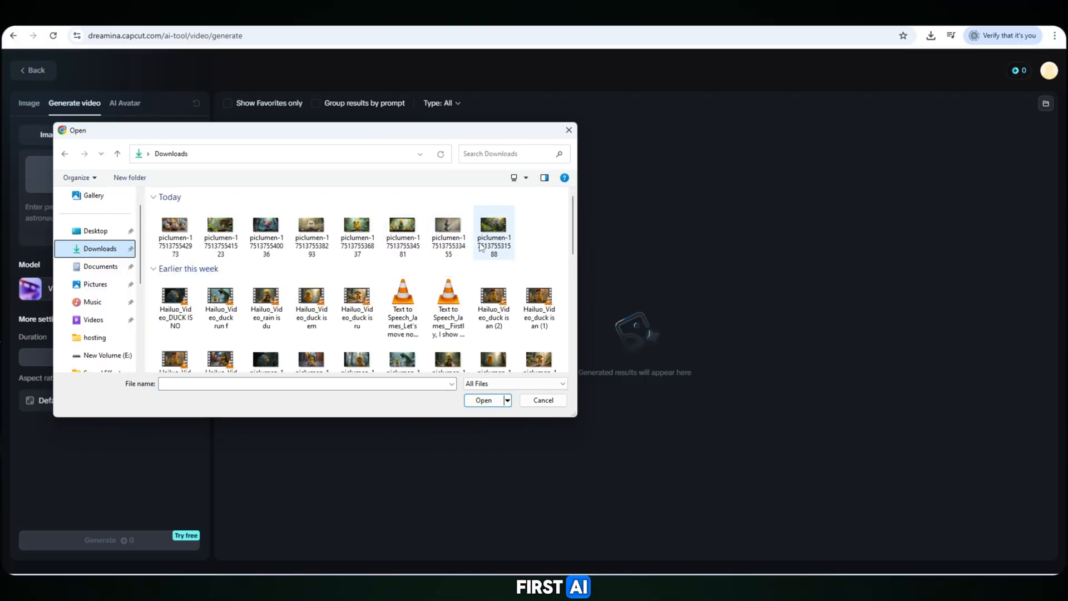
click(494, 228)
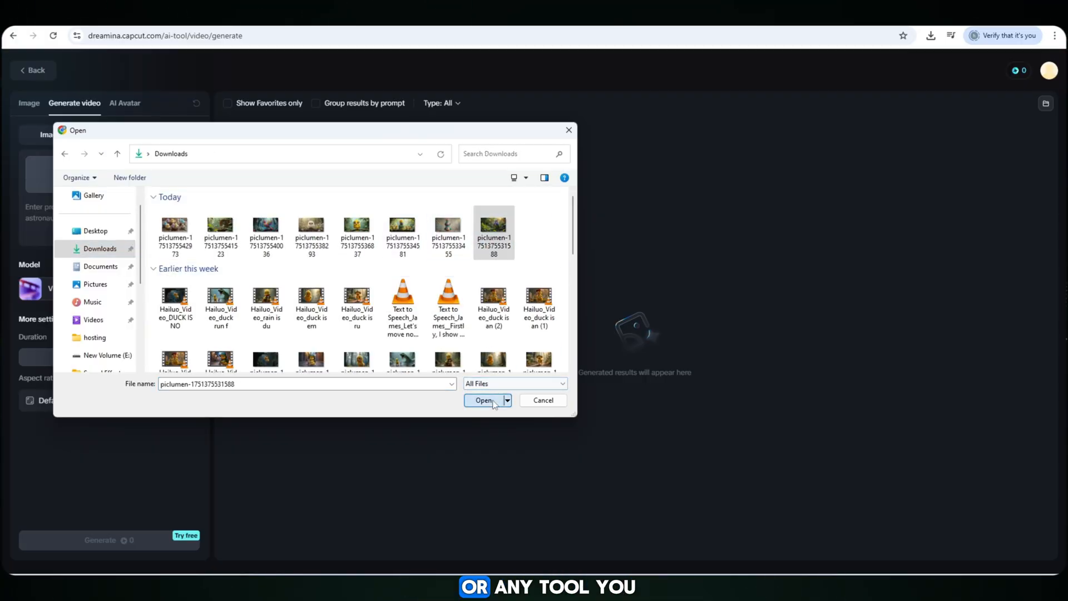
click(483, 399)
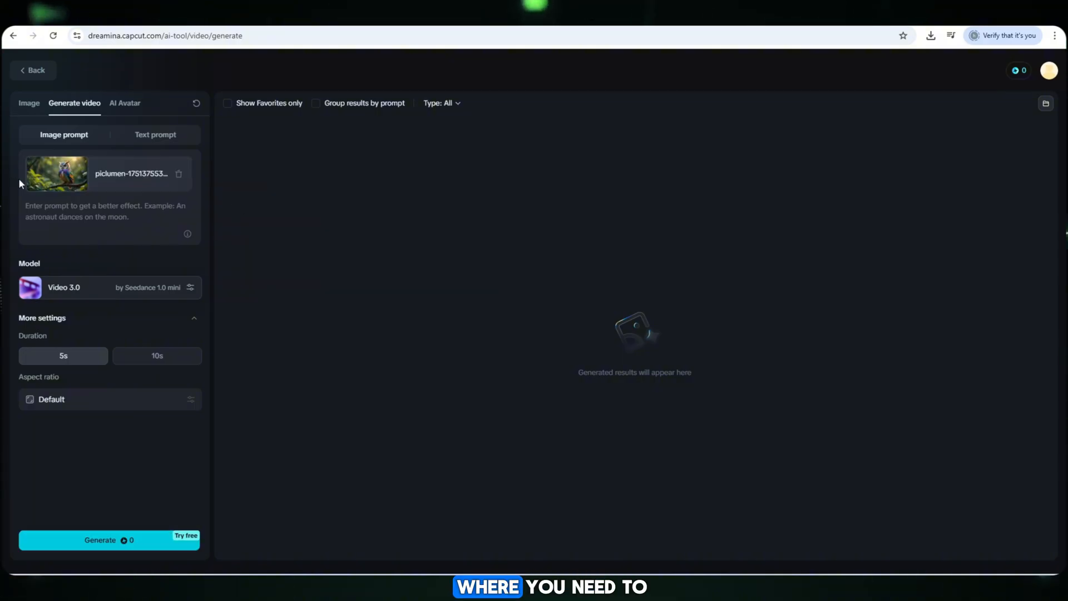
Step: Generate the owl video with the prompt 'birds is feel good and happy'
text(birds is feel h)
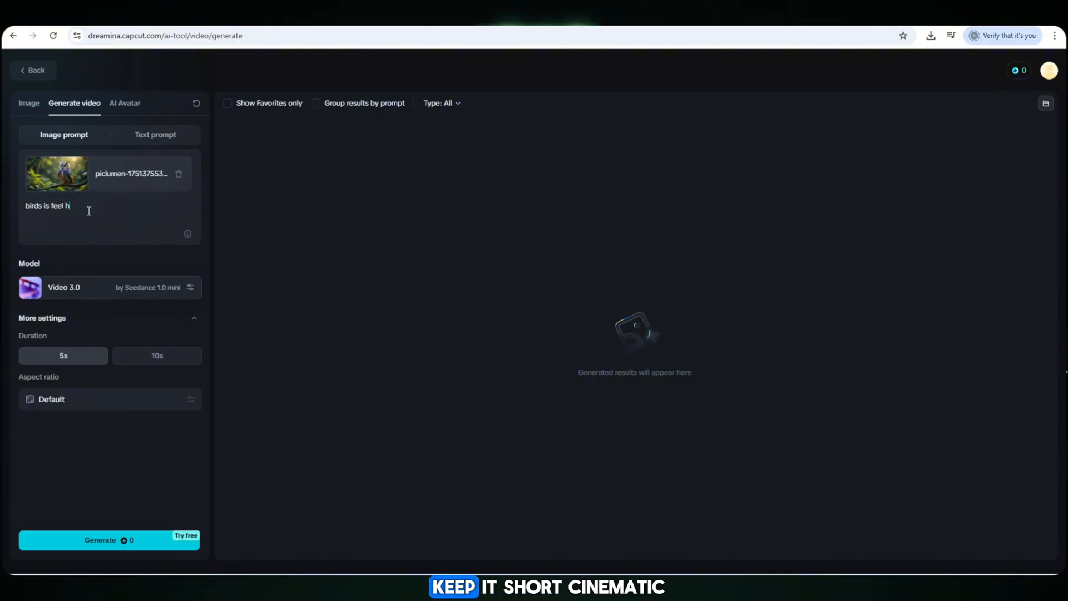
text(good and happy)
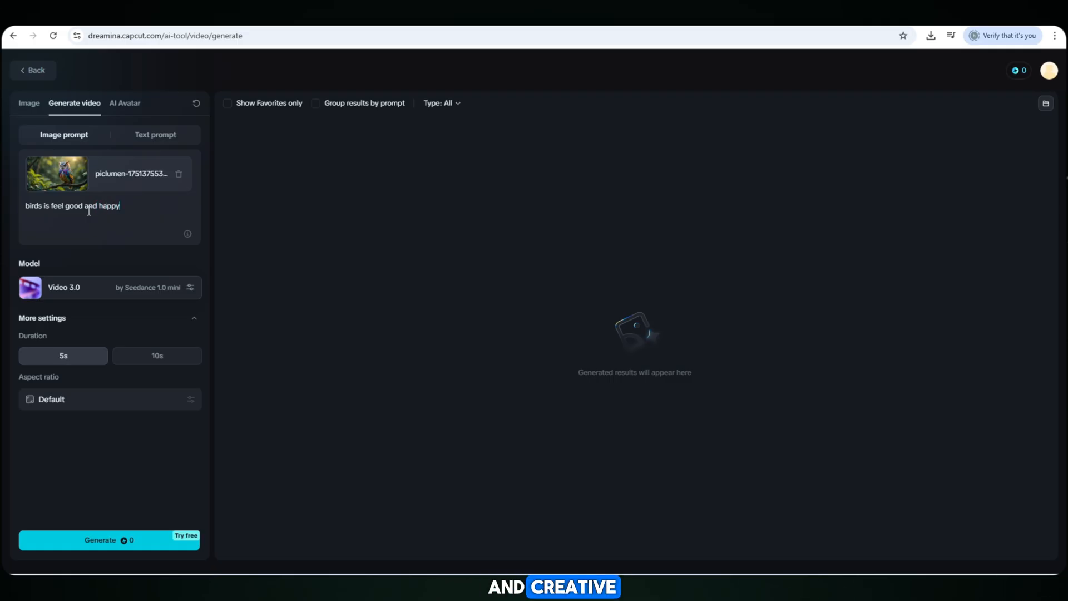
click(99, 540)
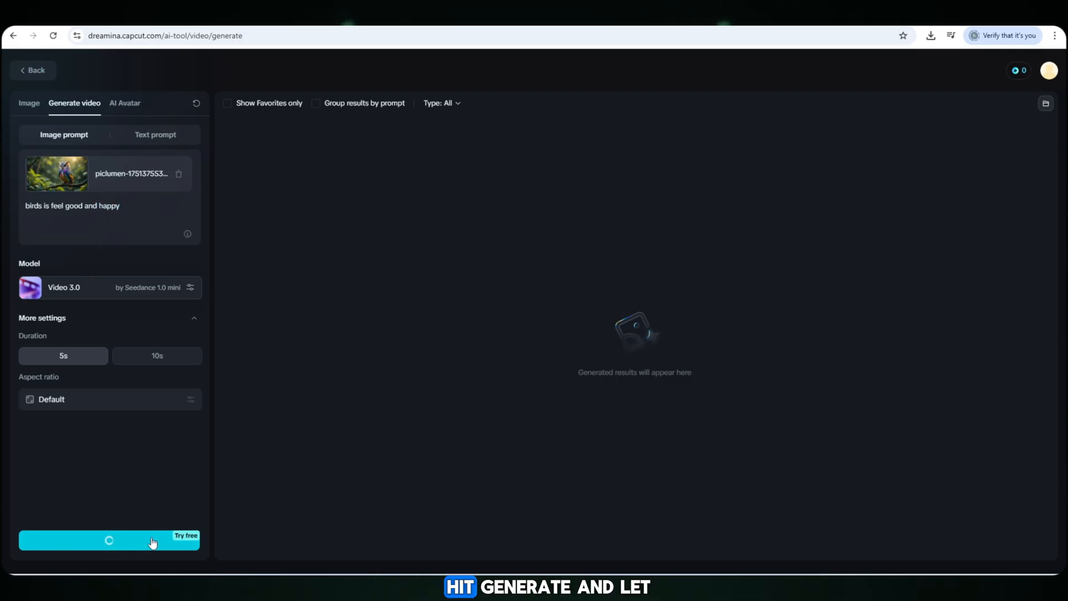
click(109, 541)
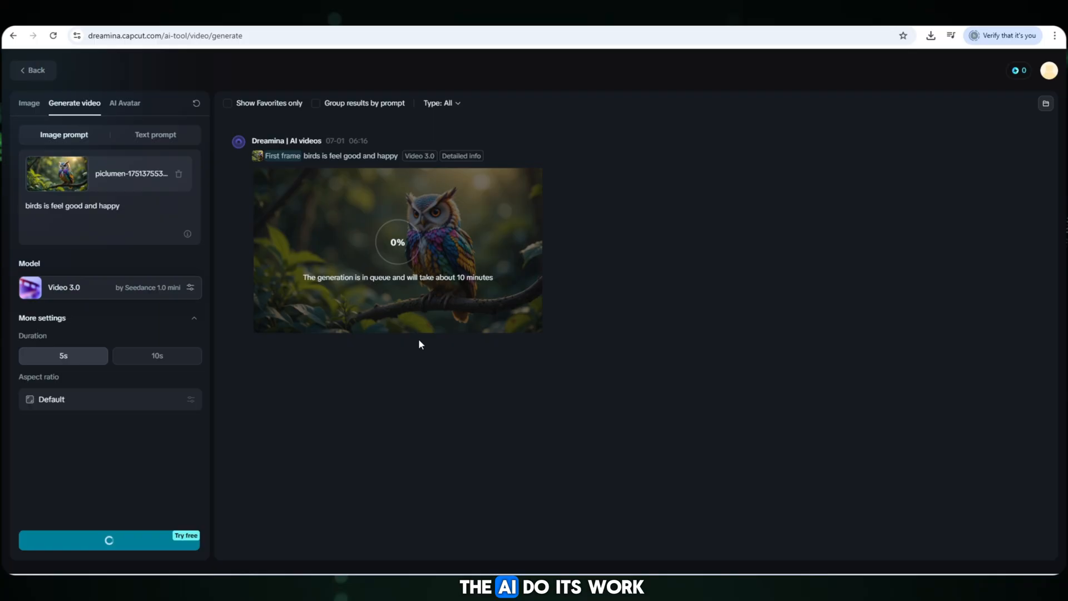
mouse_move(178, 174)
text(bird s)
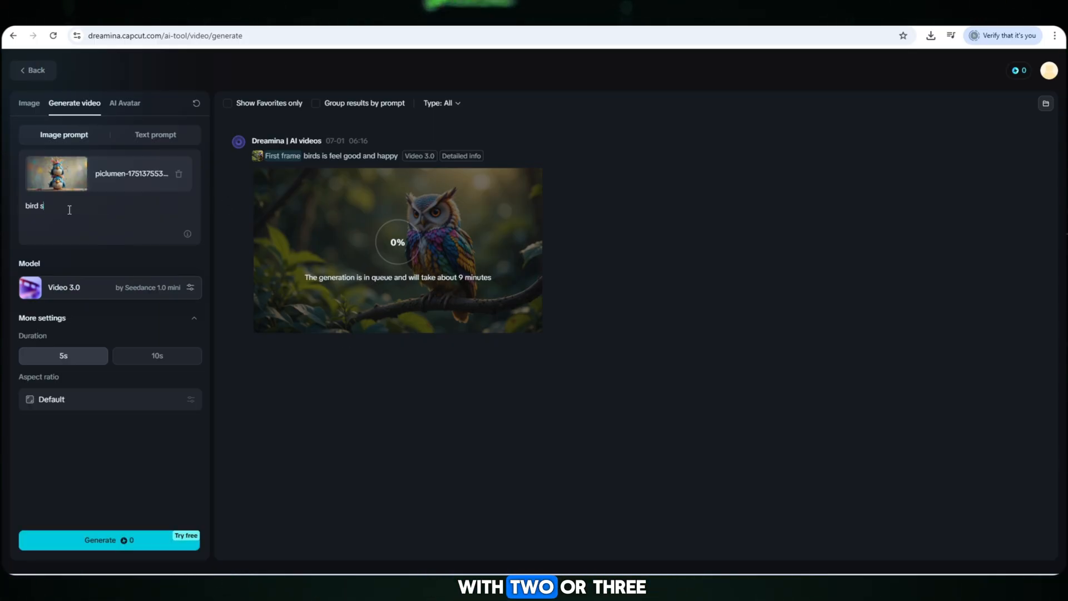
Step: Generate the stacked blue birds video with the prompt ending 'is enjoy and dancing'
text(is enjoy)
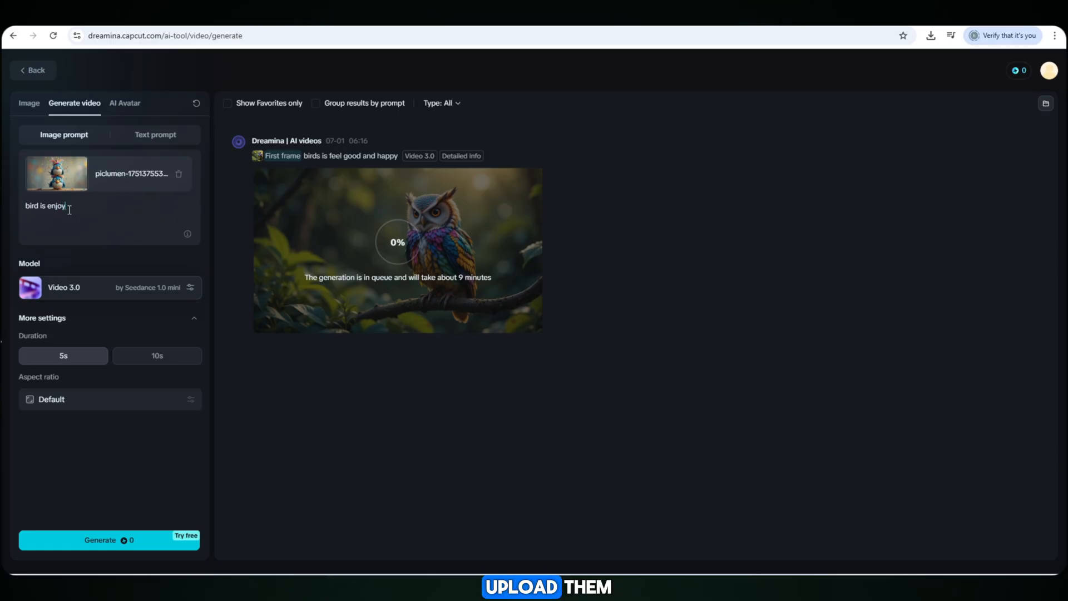
text(and dancing)
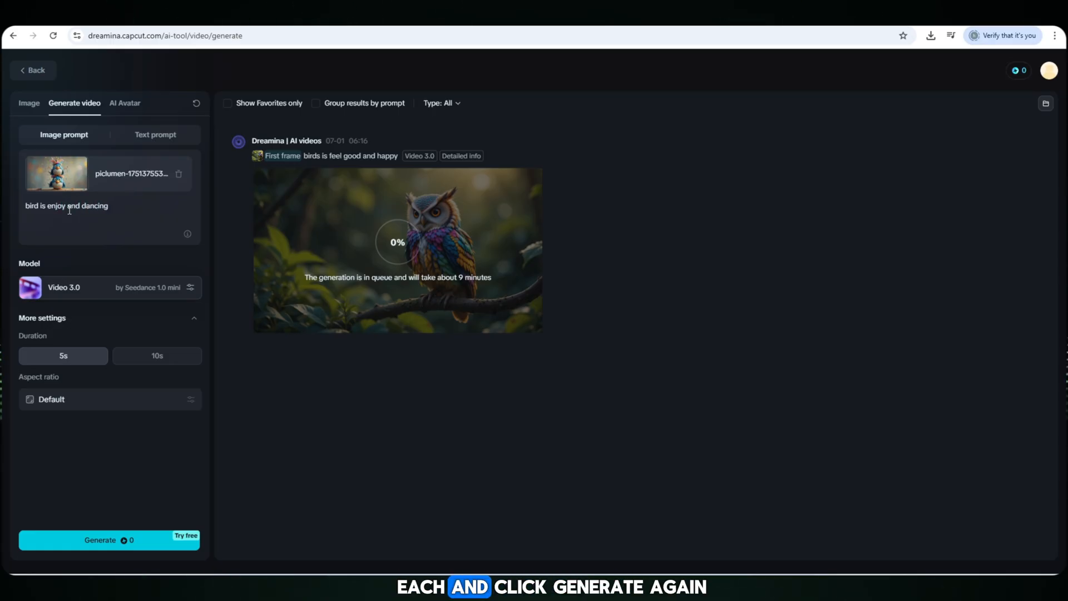
click(108, 539)
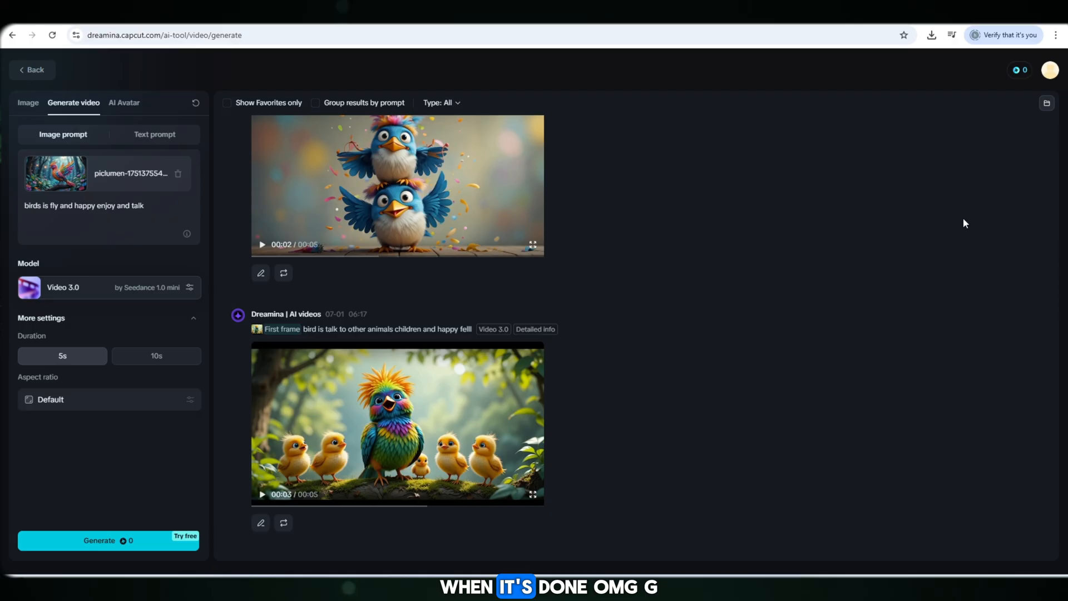
Step: Play the owl, dancing birds and bird-with-chicks videos back in full view
scroll(up, 3)
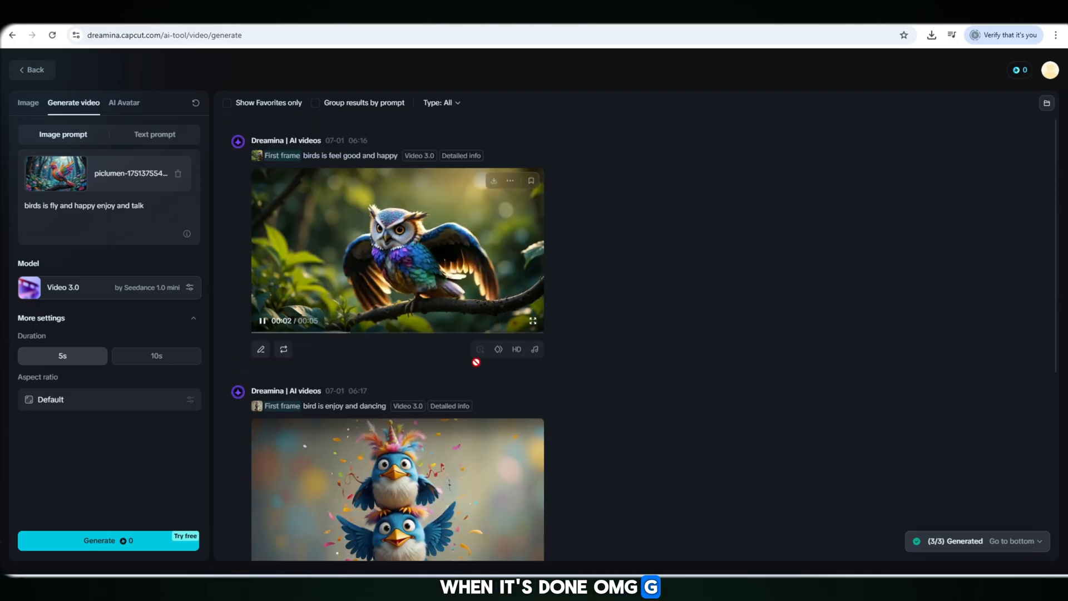
click(531, 321)
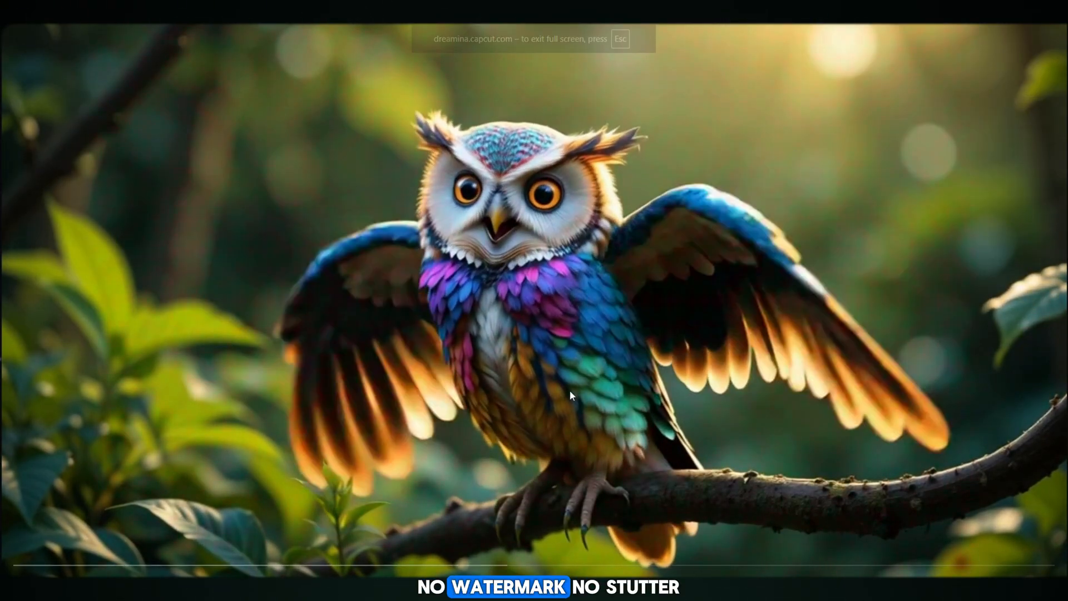
key(Escape)
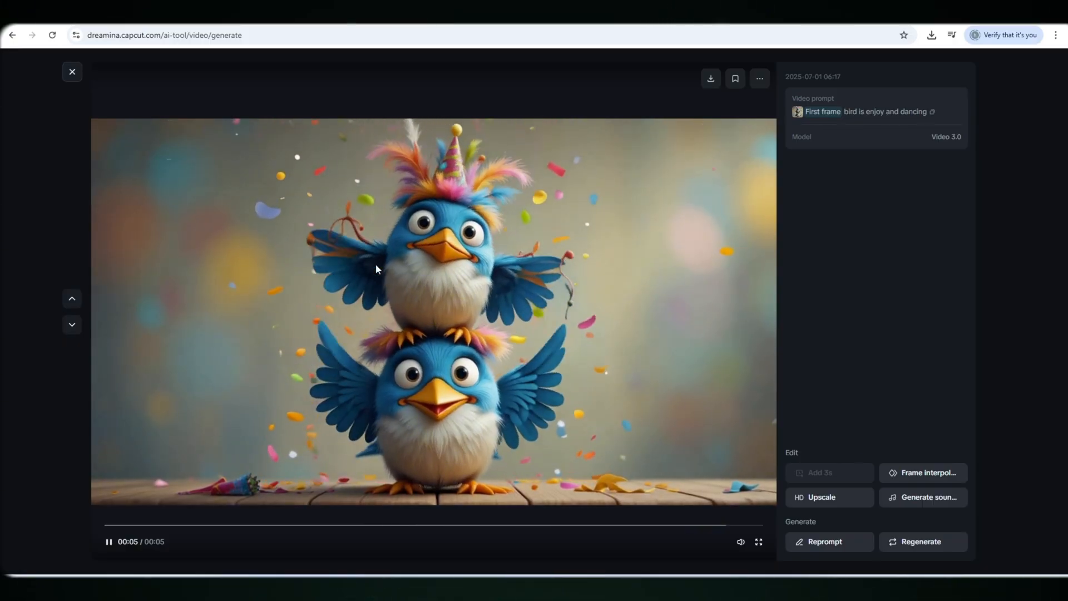
click(71, 71)
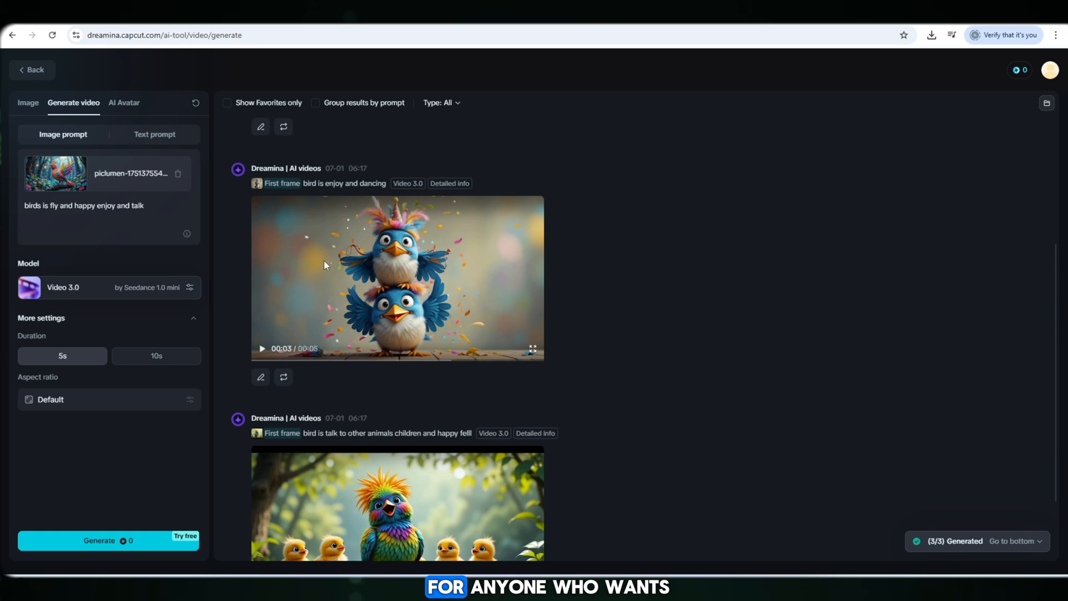
click(398, 504)
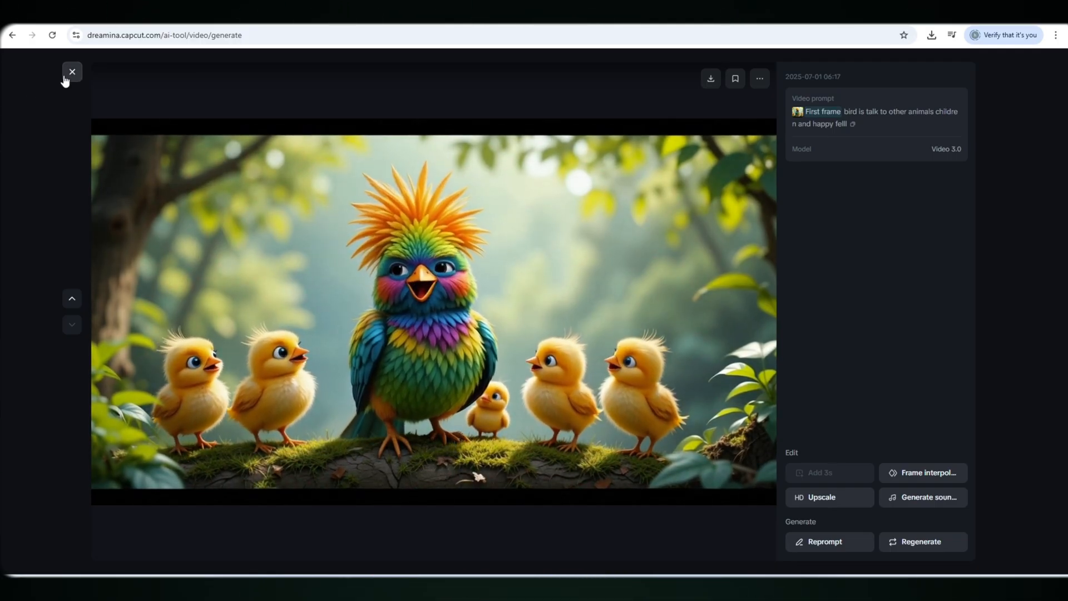
Step: Download the three bird clips, then head over to Pixabay's sound effects page
click(72, 71)
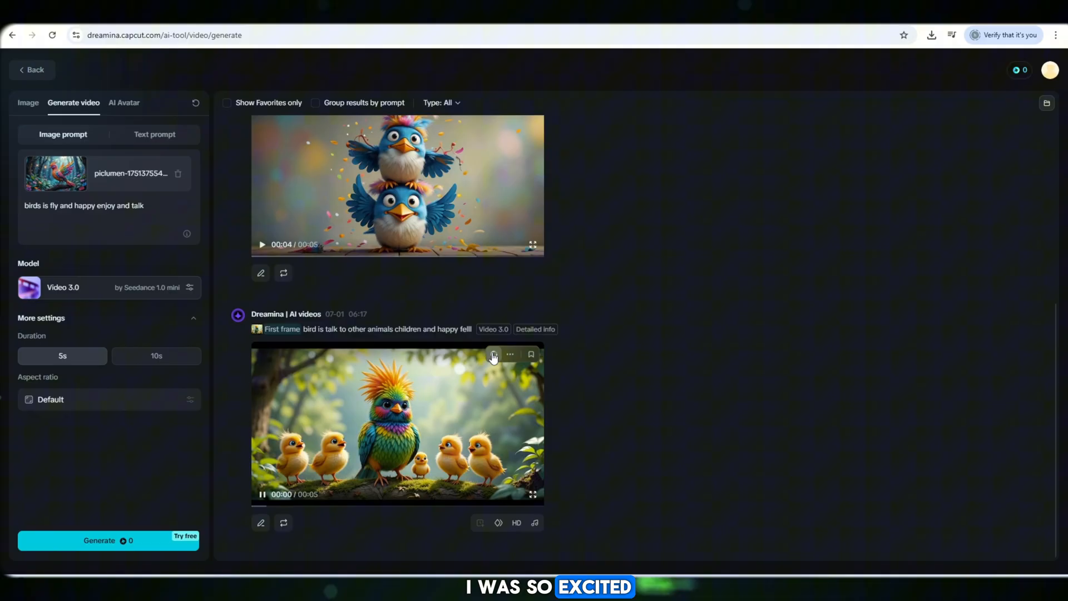
scroll(down, 3)
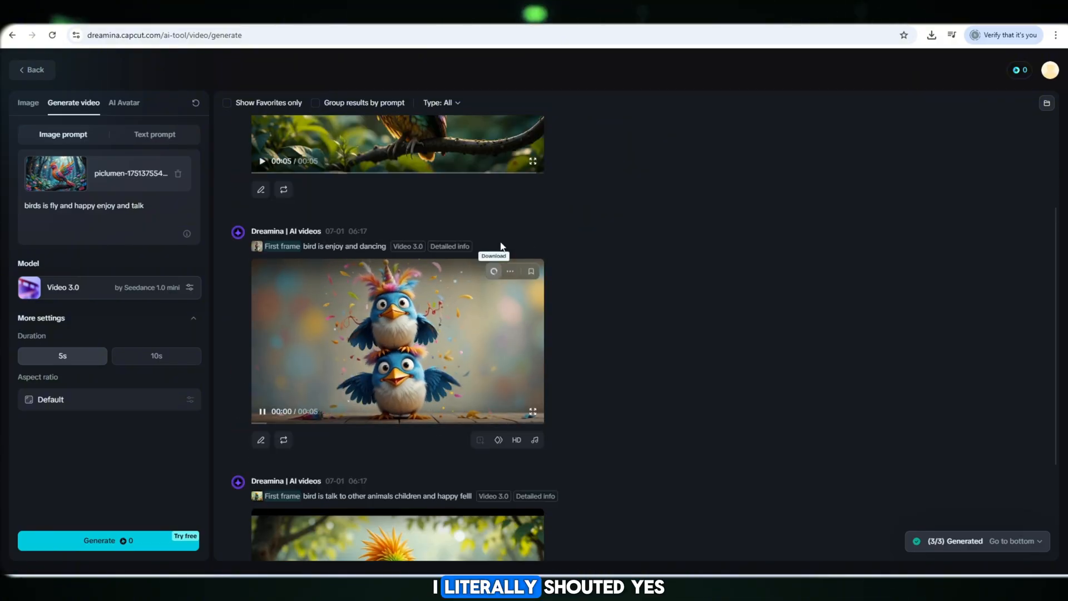
scroll(up, 3)
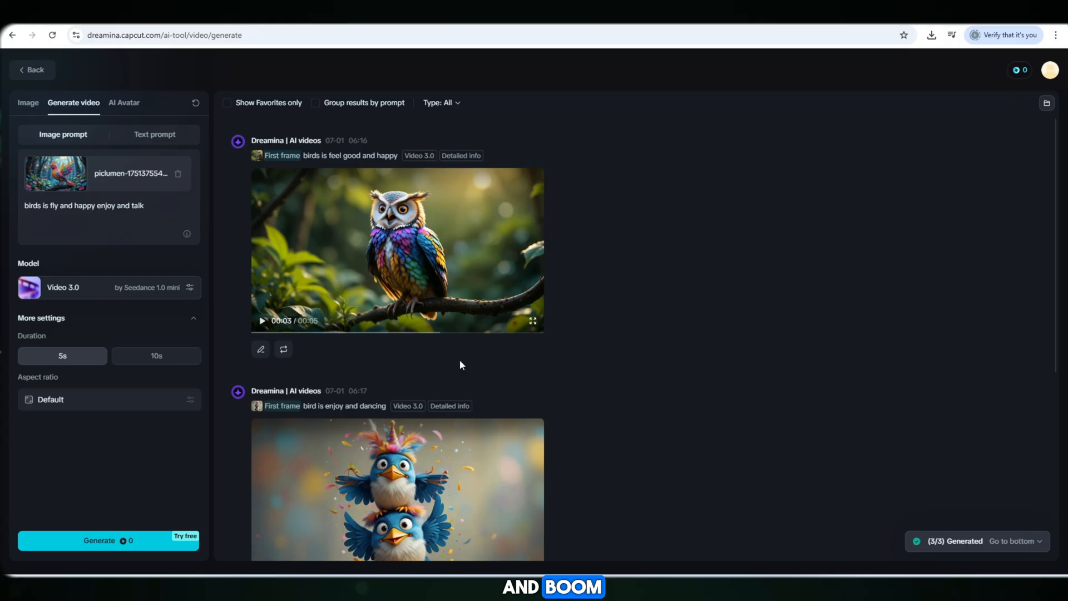
scroll(down, 3)
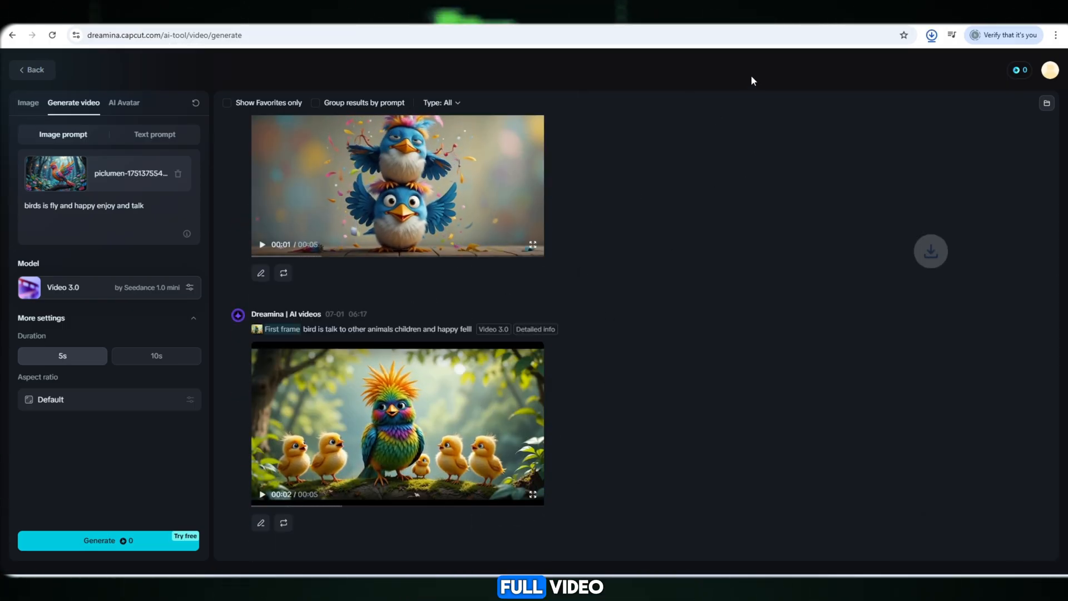
click(931, 34)
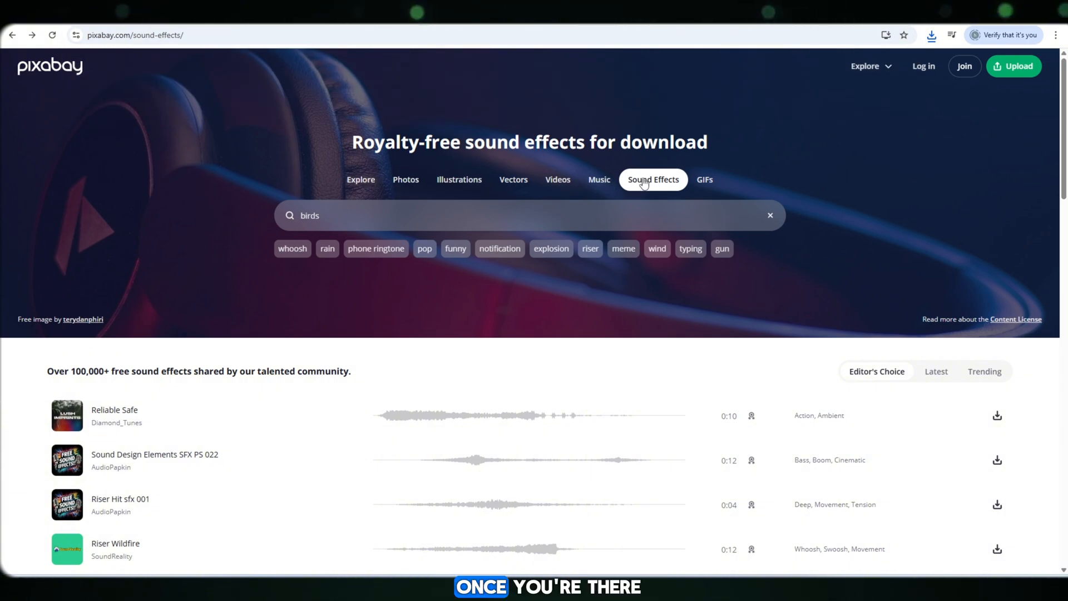
Step: Search 'birds chirping sound' and download the 0:22 birds chirping result
click(770, 215)
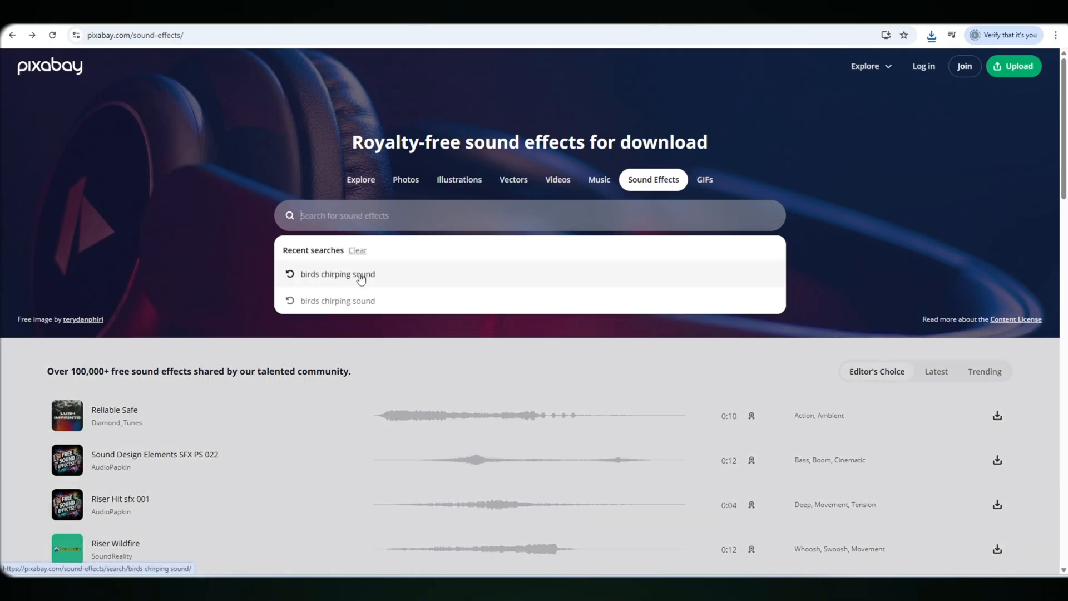
click(337, 274)
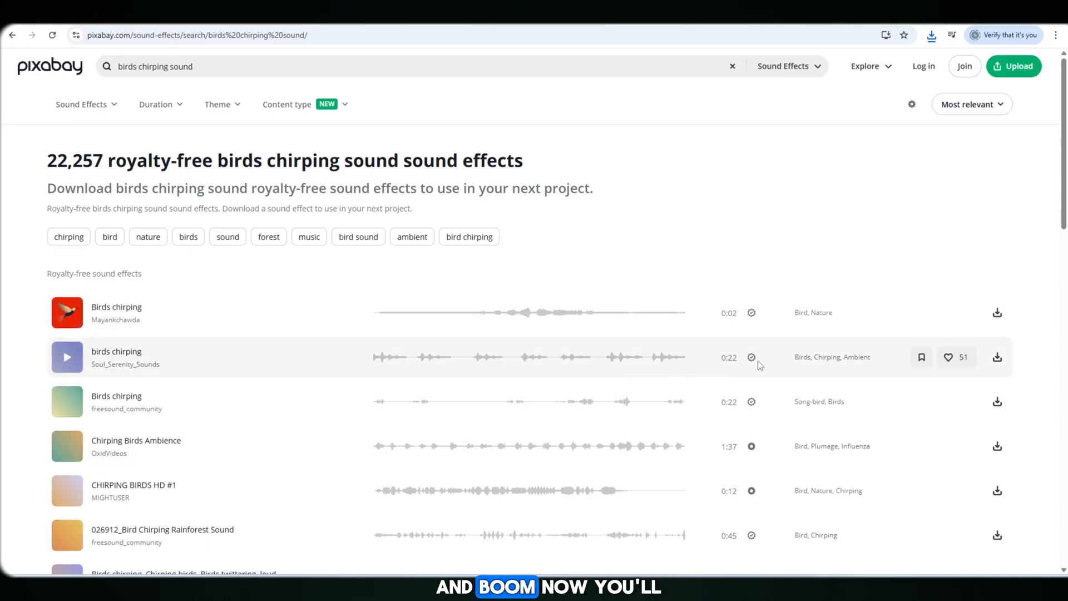
mouse_move(997, 360)
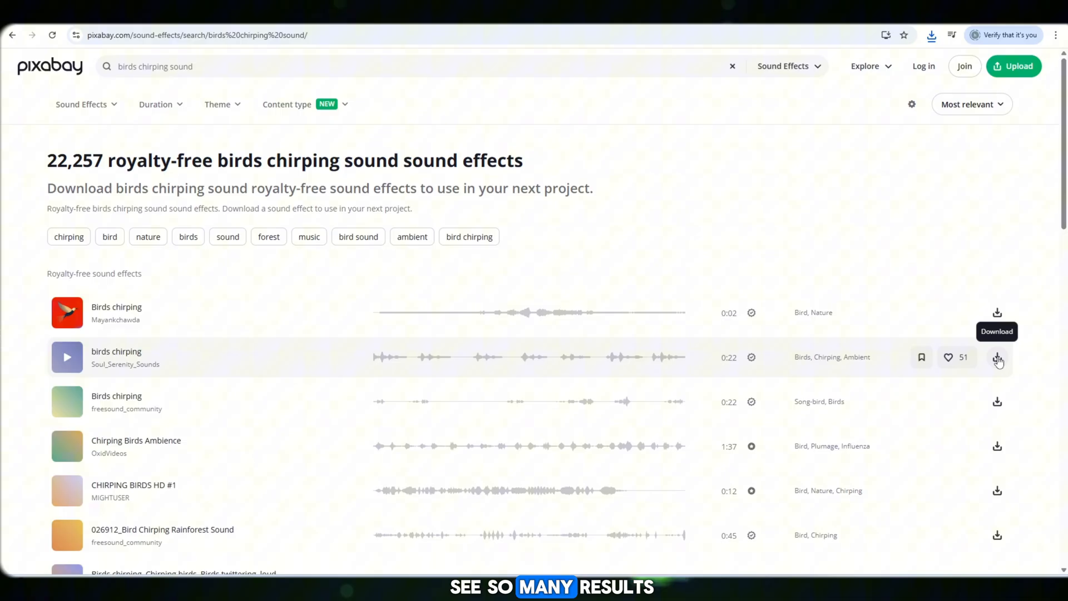
click(996, 357)
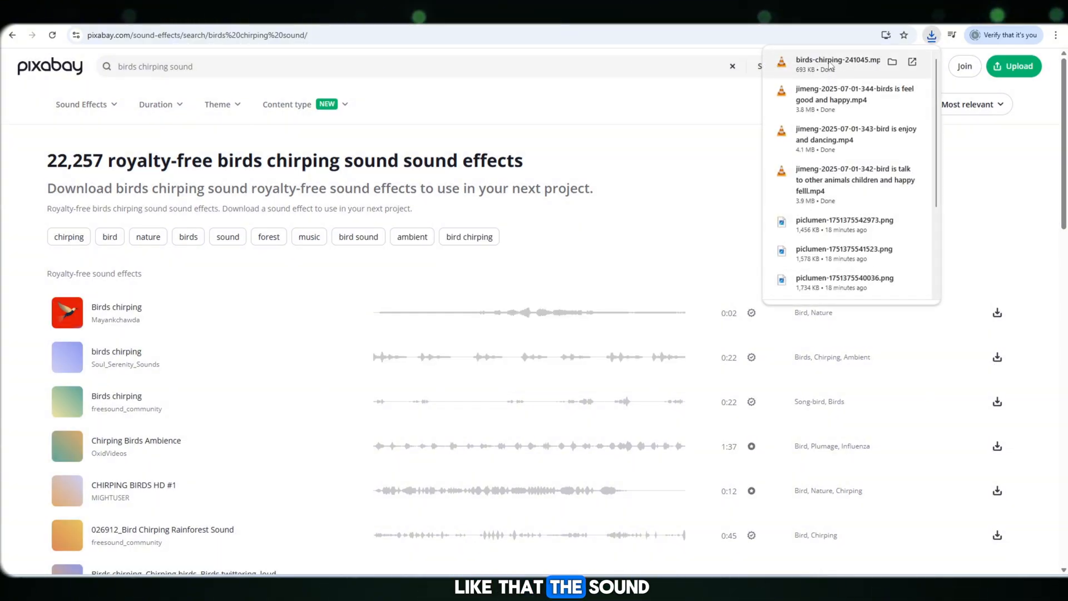
click(606, 232)
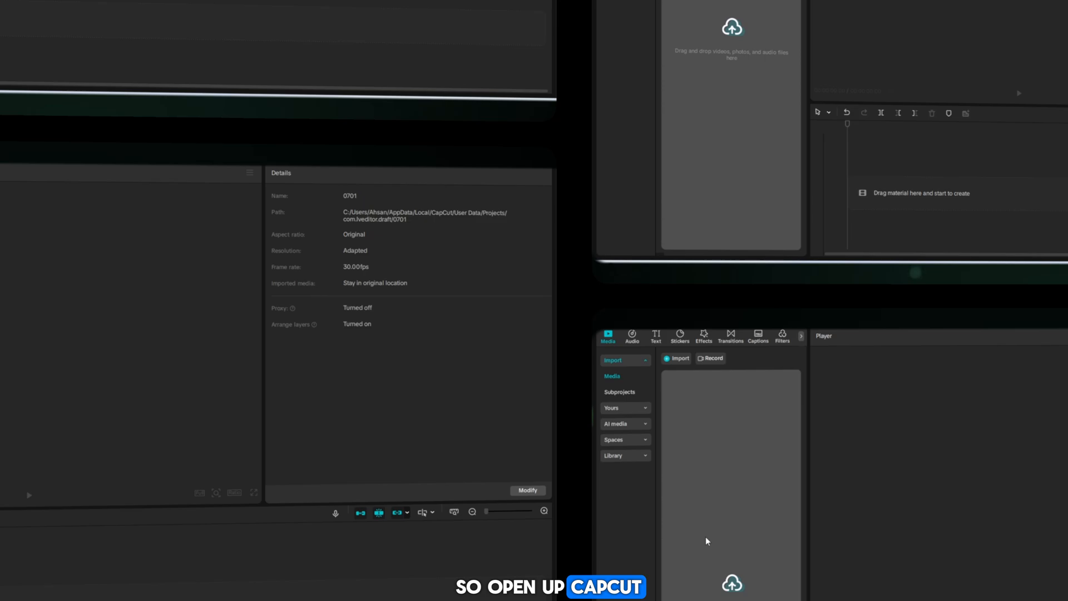
Step: Import the bird clips from the Videos folder and place them in sequence on the timeline
click(675, 359)
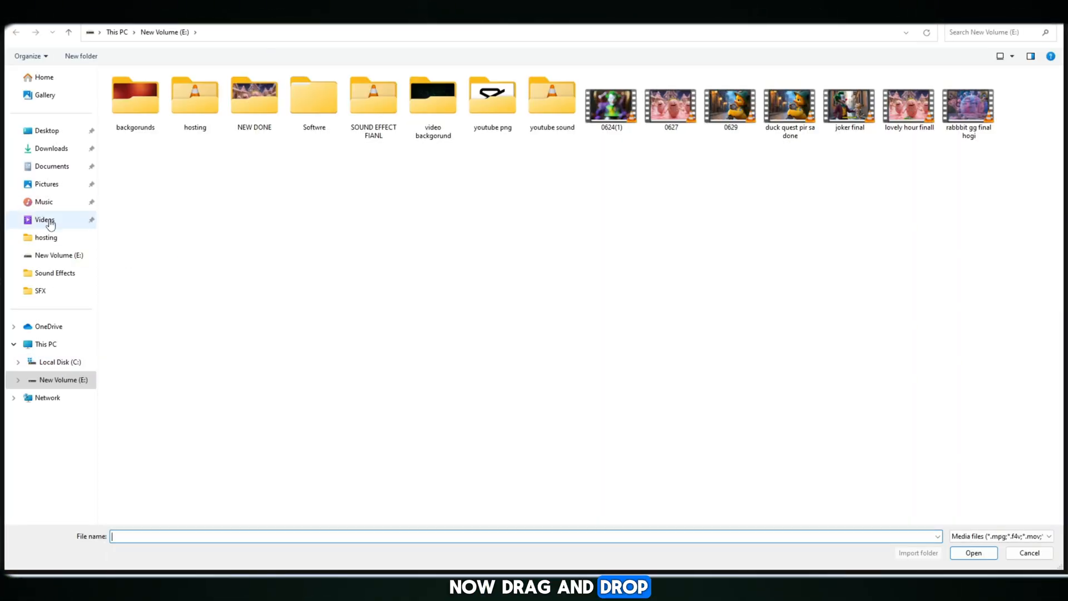
click(52, 148)
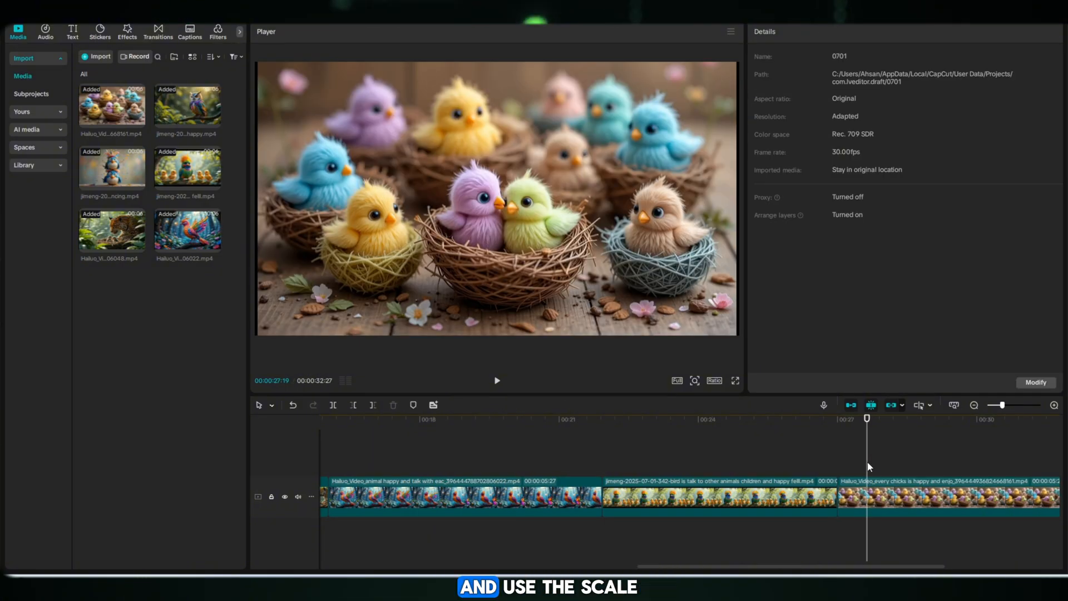
click(947, 496)
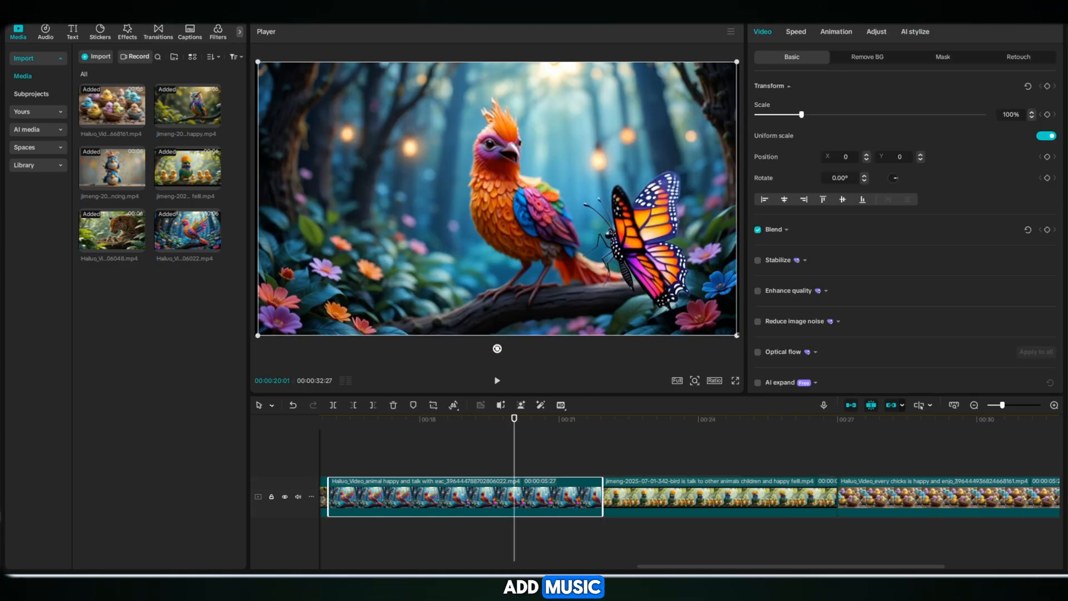
Step: Put the birds chirping mp3 on its own audio track beneath the clips
click(112, 292)
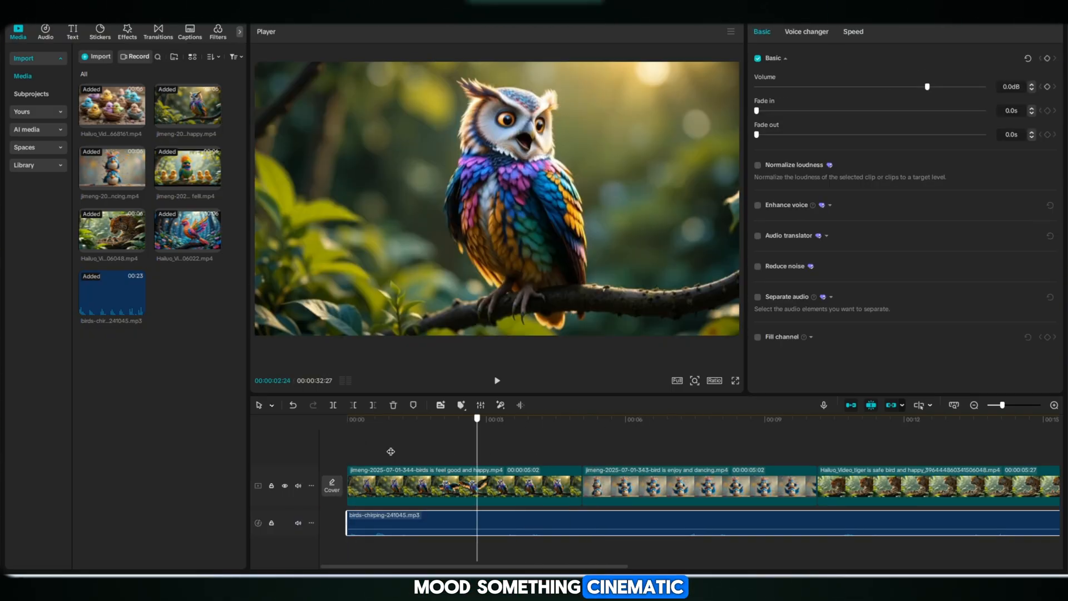
click(796, 418)
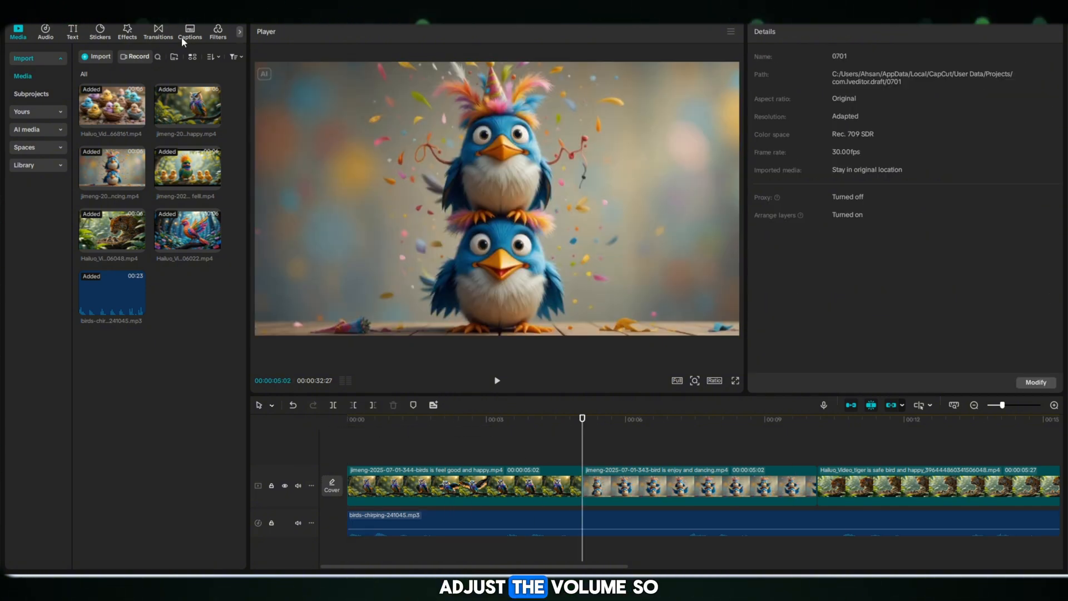
click(157, 31)
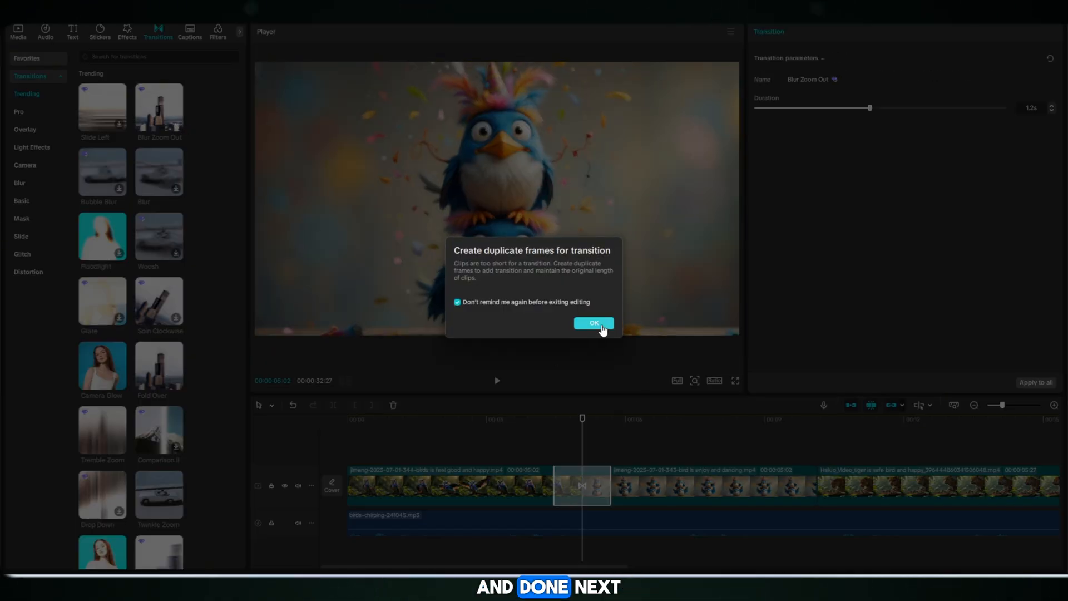
Step: Accept duplicate frames so the Blur Zoom Out transition keeps clip lengths
click(593, 323)
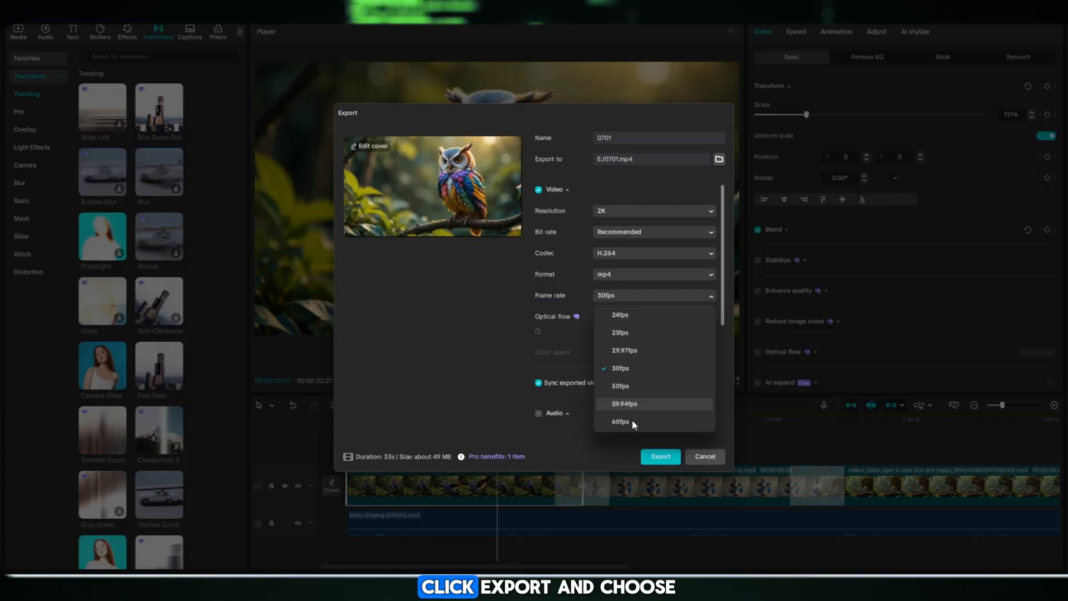
Step: Export the video as an MP4 at 60fps and 4K resolution
click(652, 211)
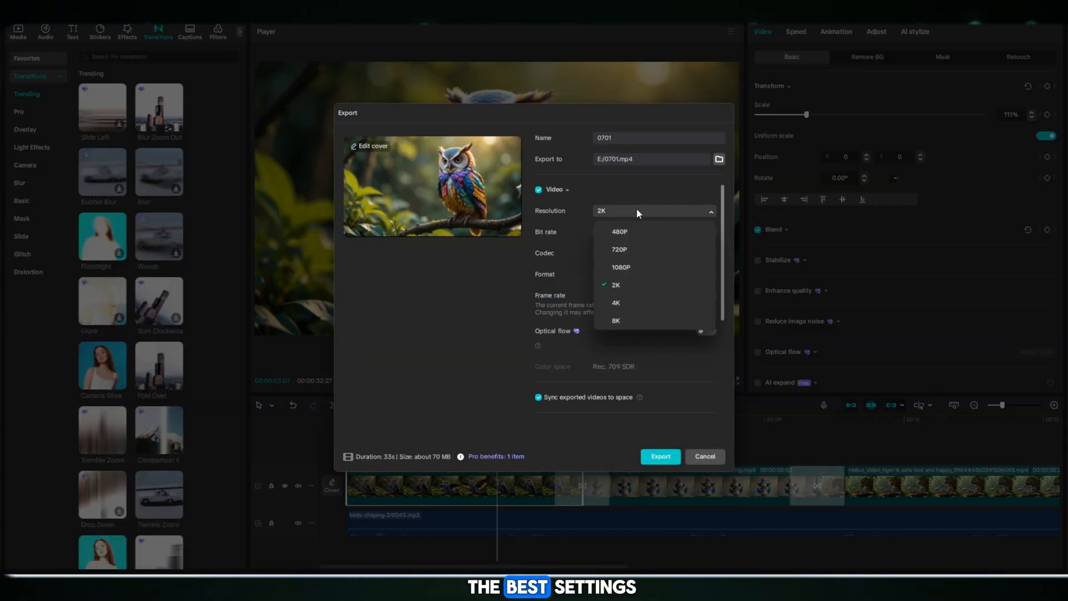
click(615, 302)
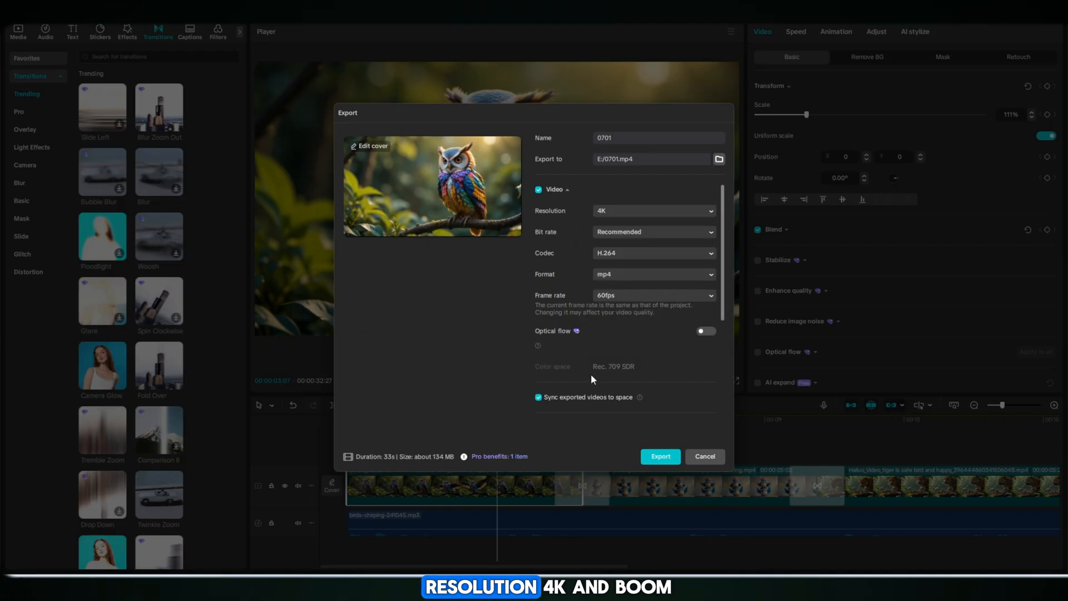
click(657, 456)
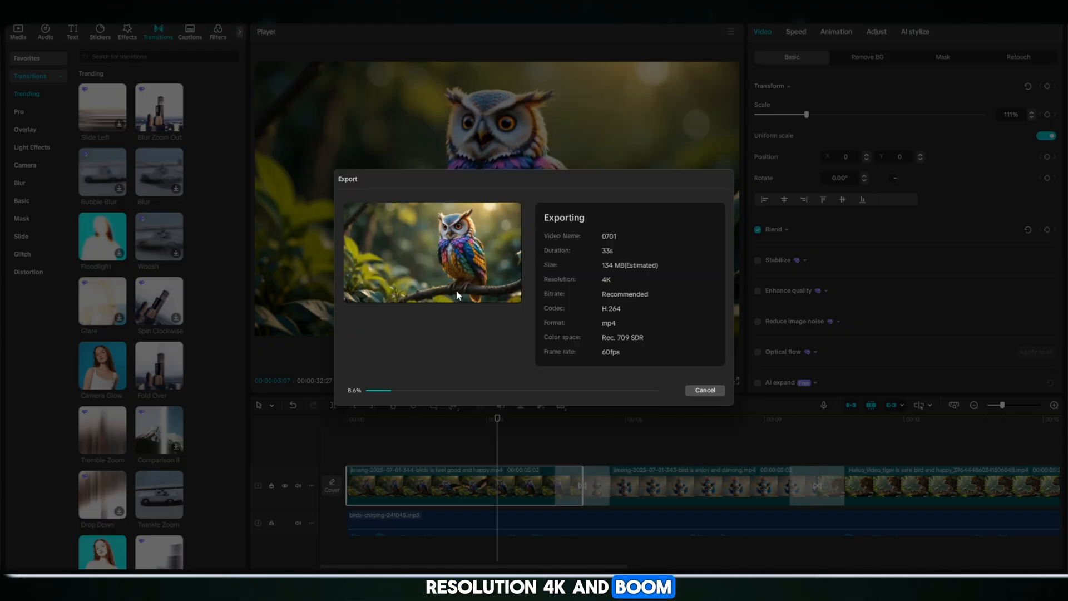